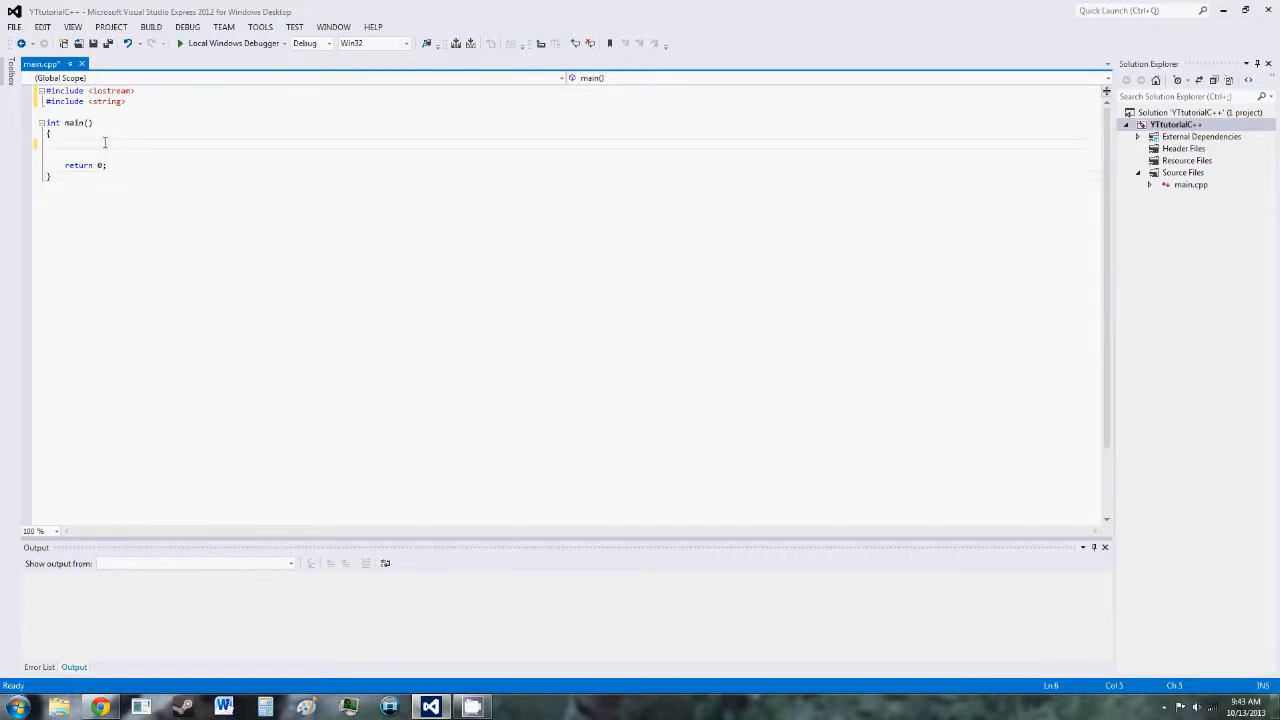
- Declare std::string word1 holding "hello" inside main
type("dt")
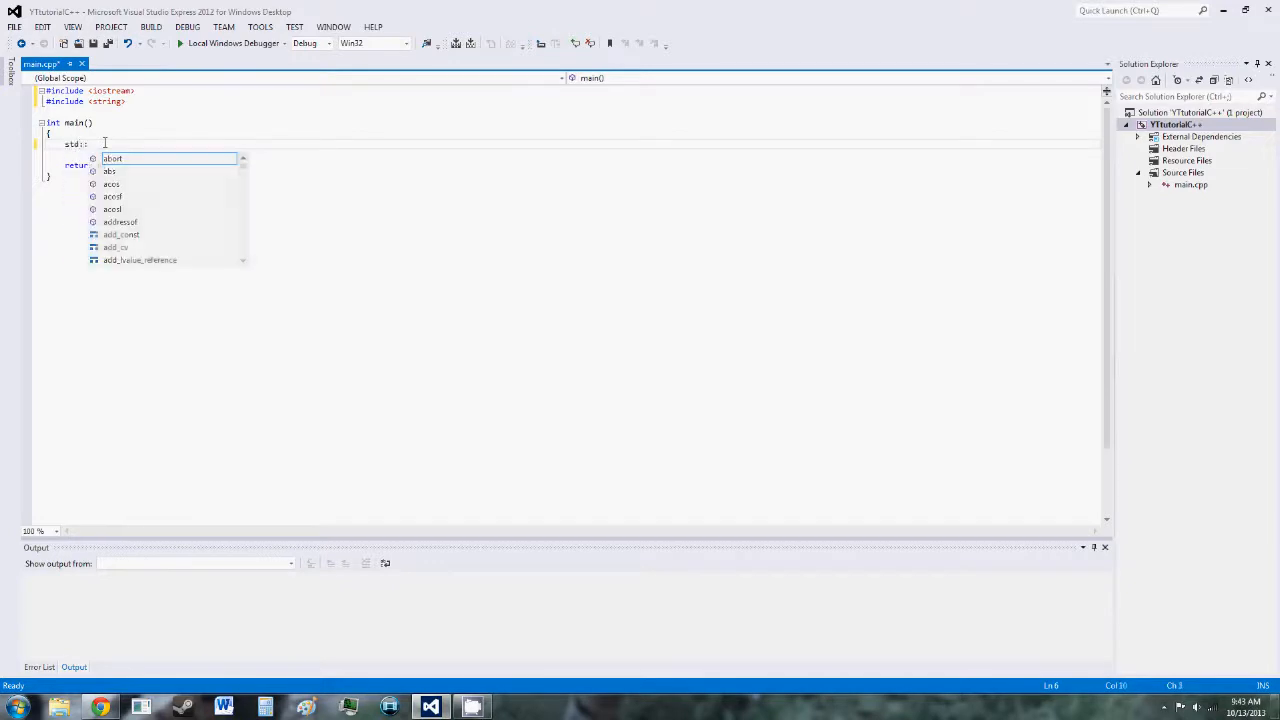
type("string")
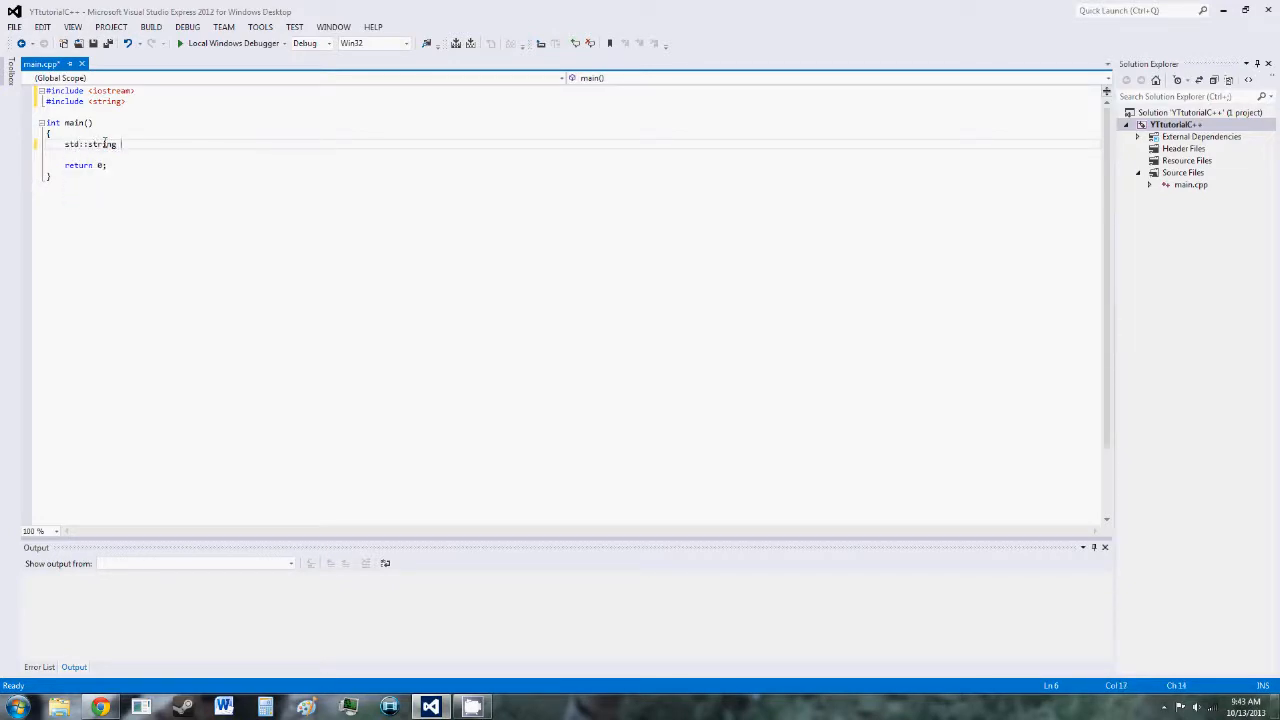
type("wor")
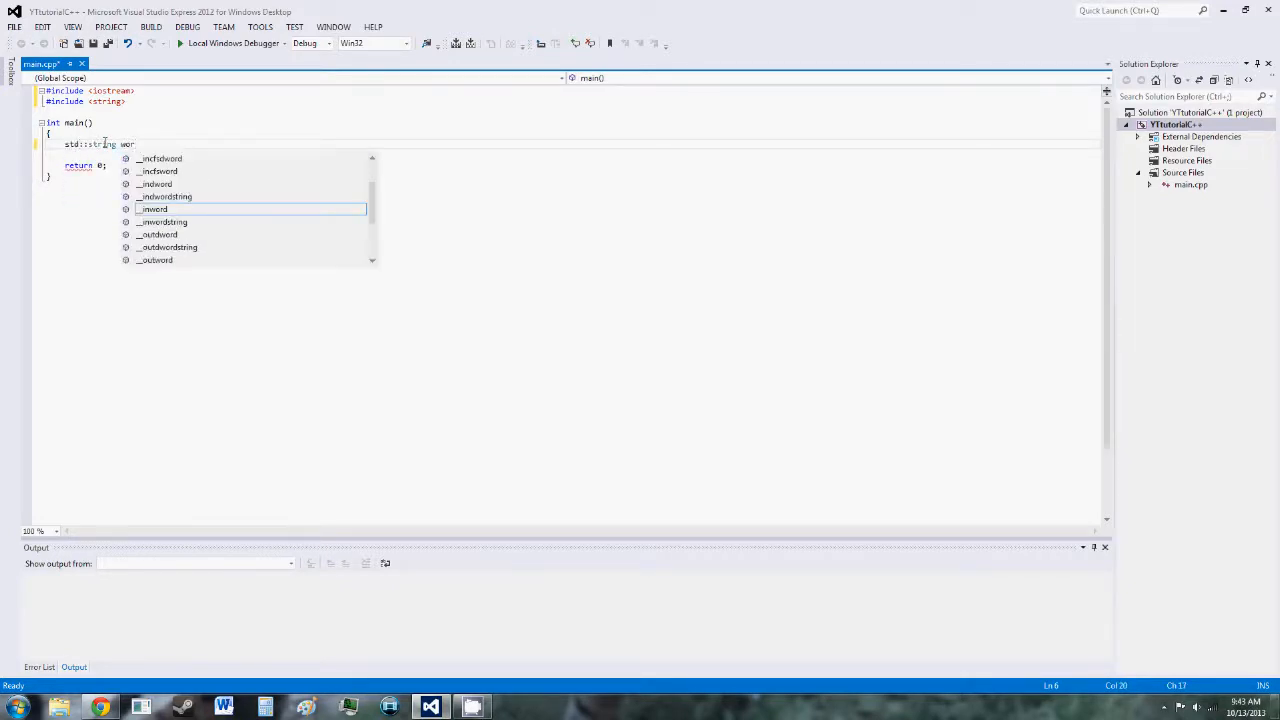
type("ds")
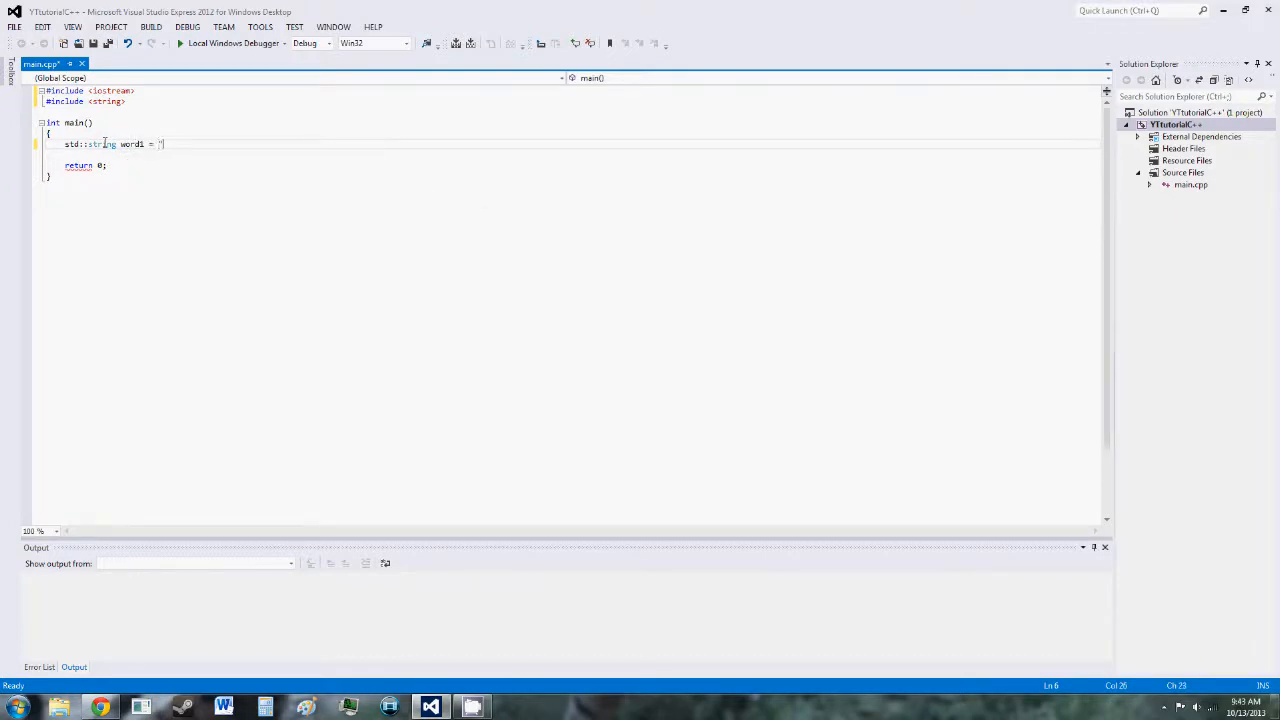
type("he")
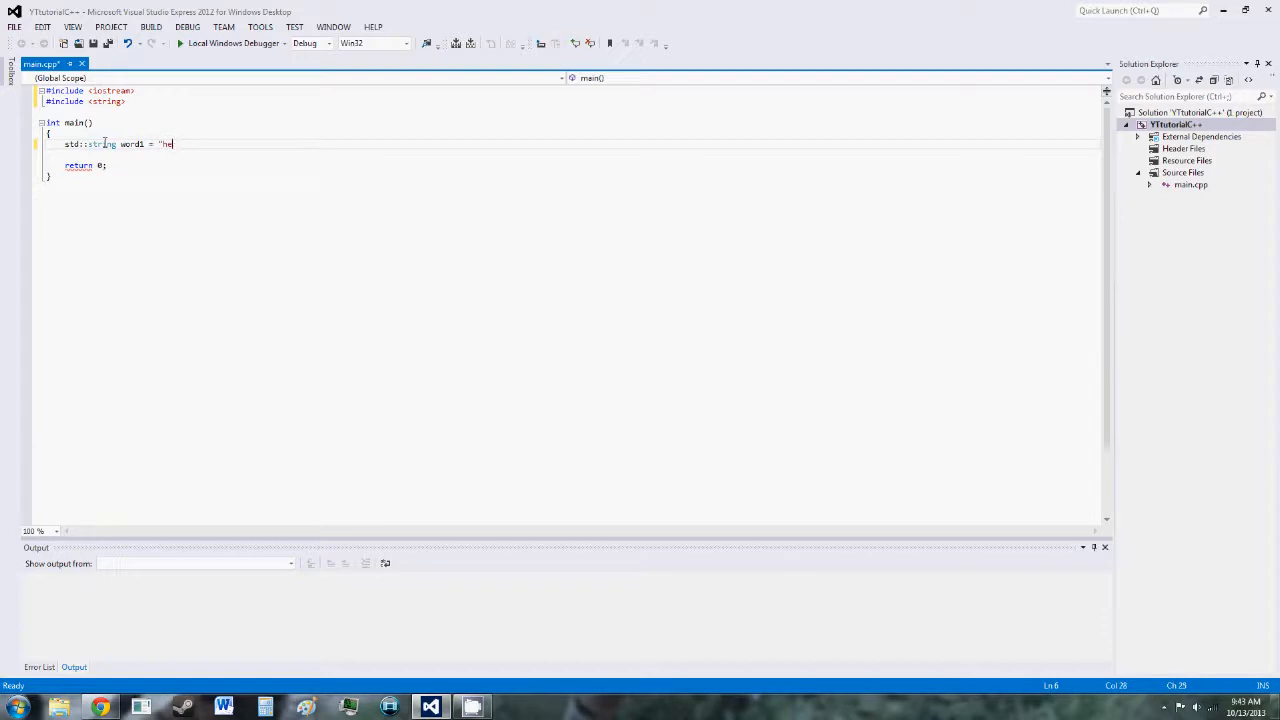
type("llo\"")
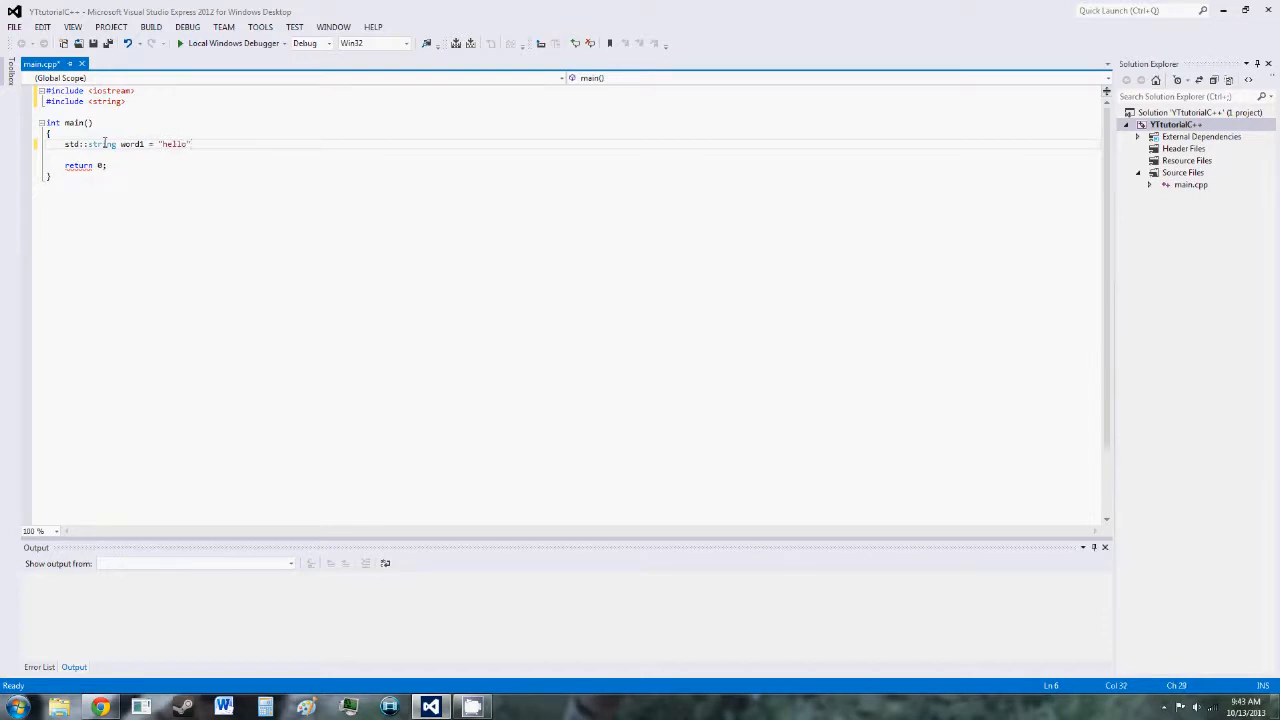
type(";")
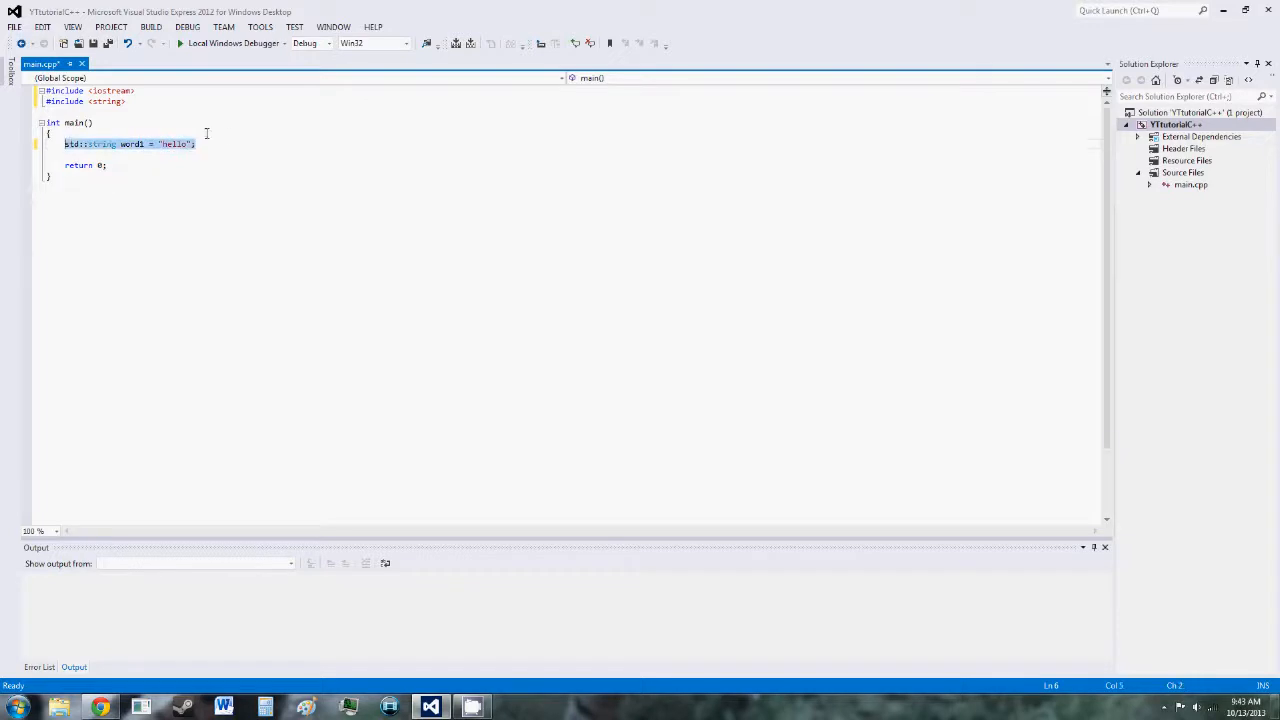
- Declare std::string word2 holding "world" on the next line and add blank lines
left_click(199, 144)
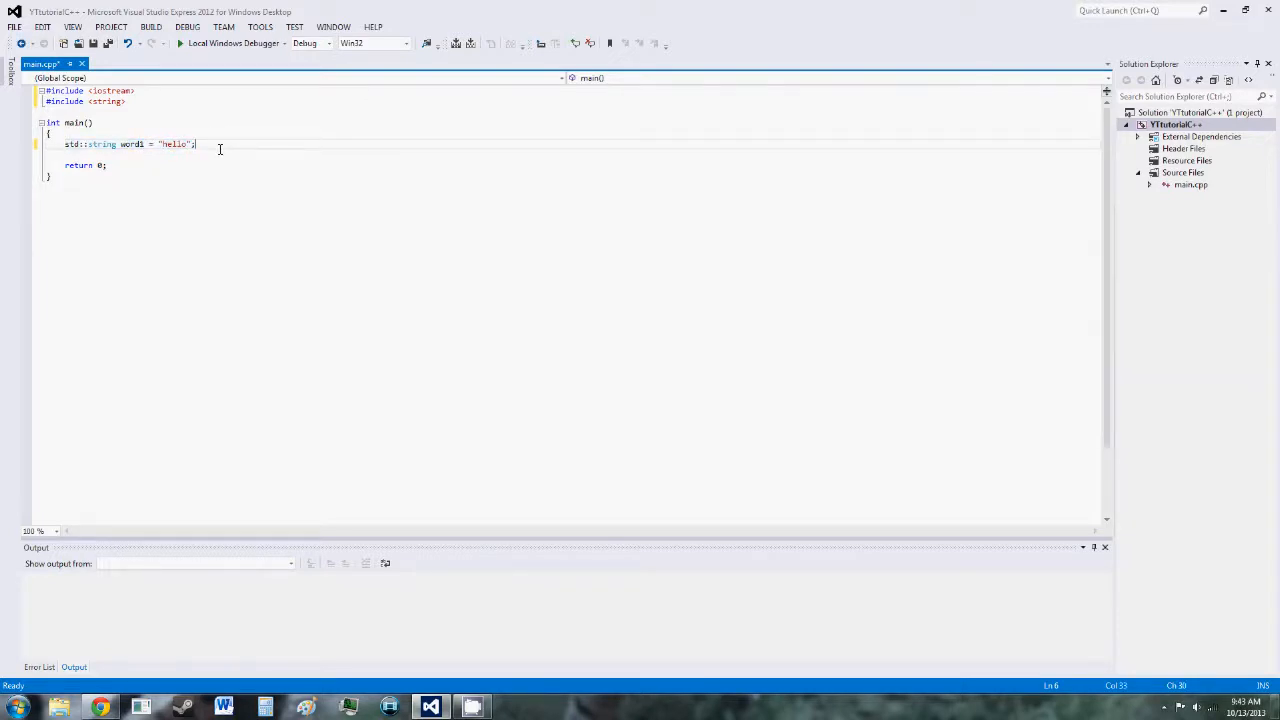
type("std::string")
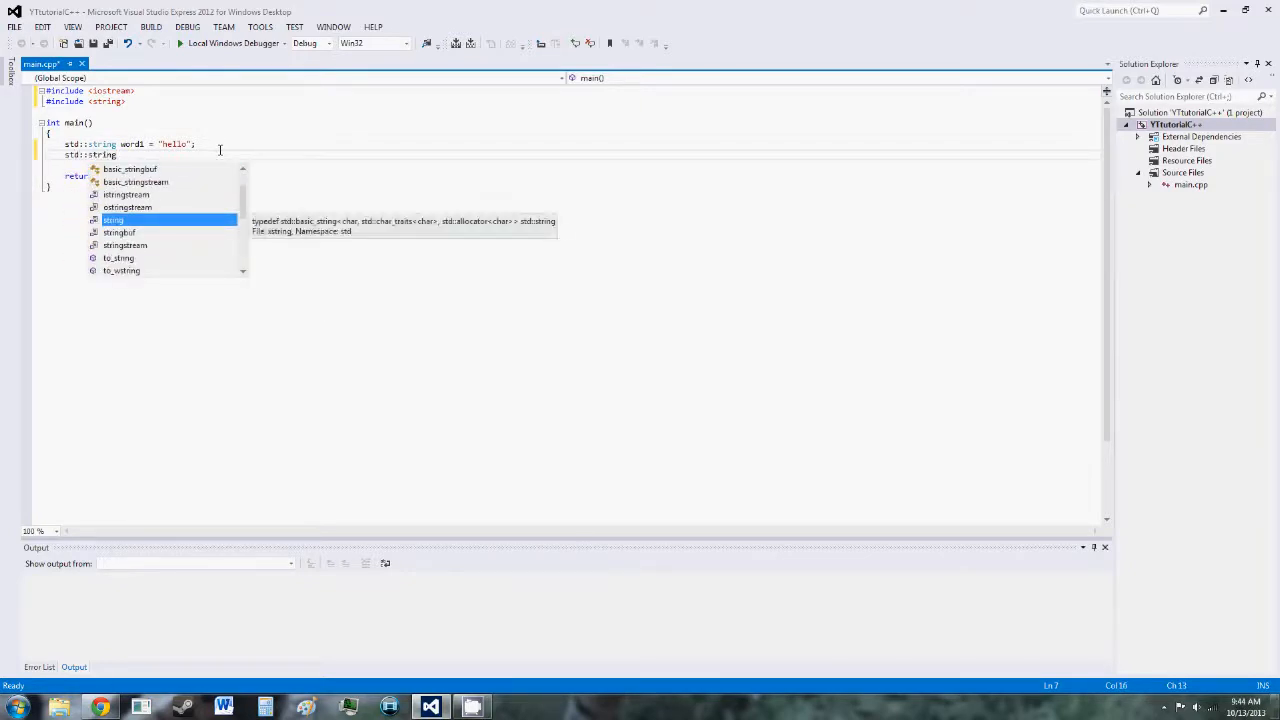
type("word2 = \"")
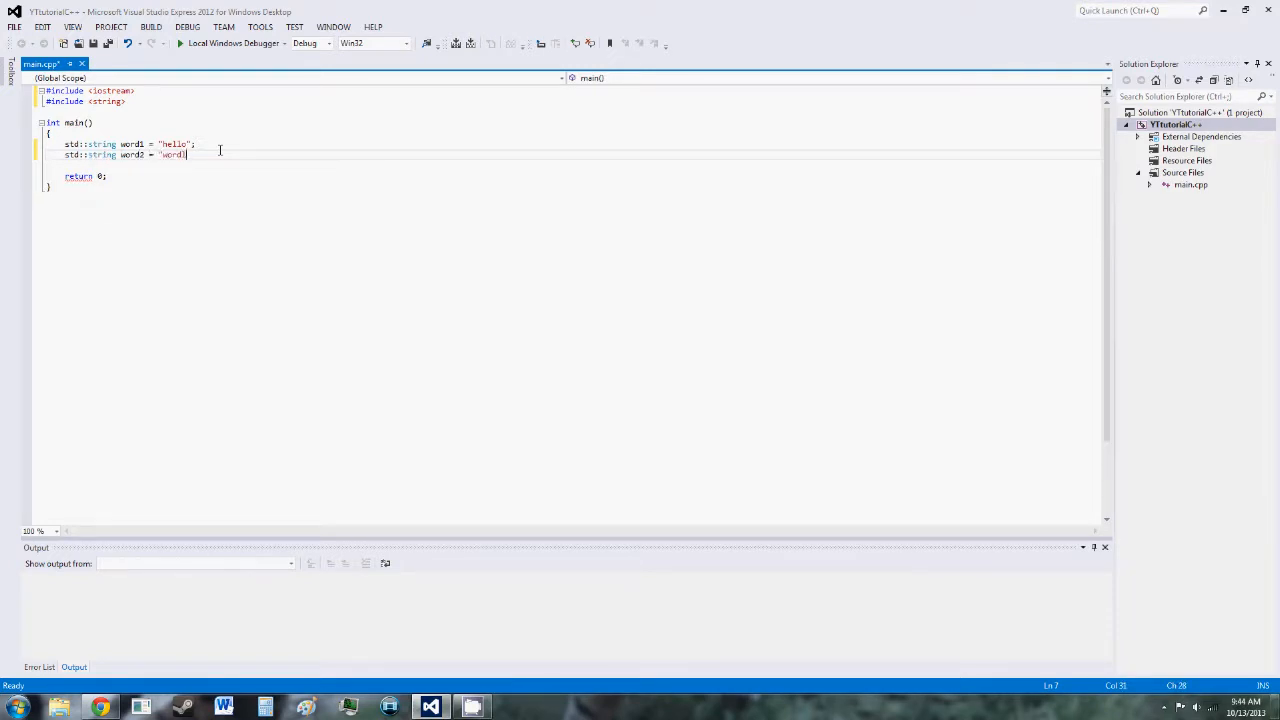
type("world")
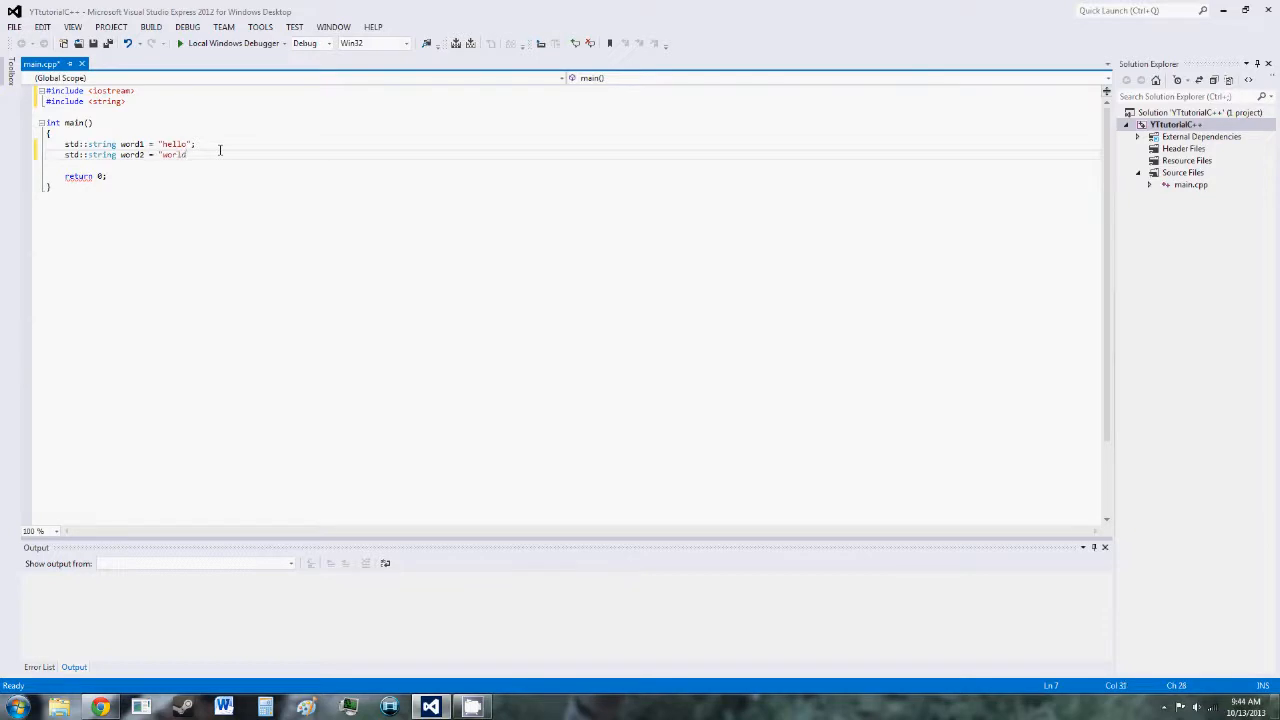
type("\";")
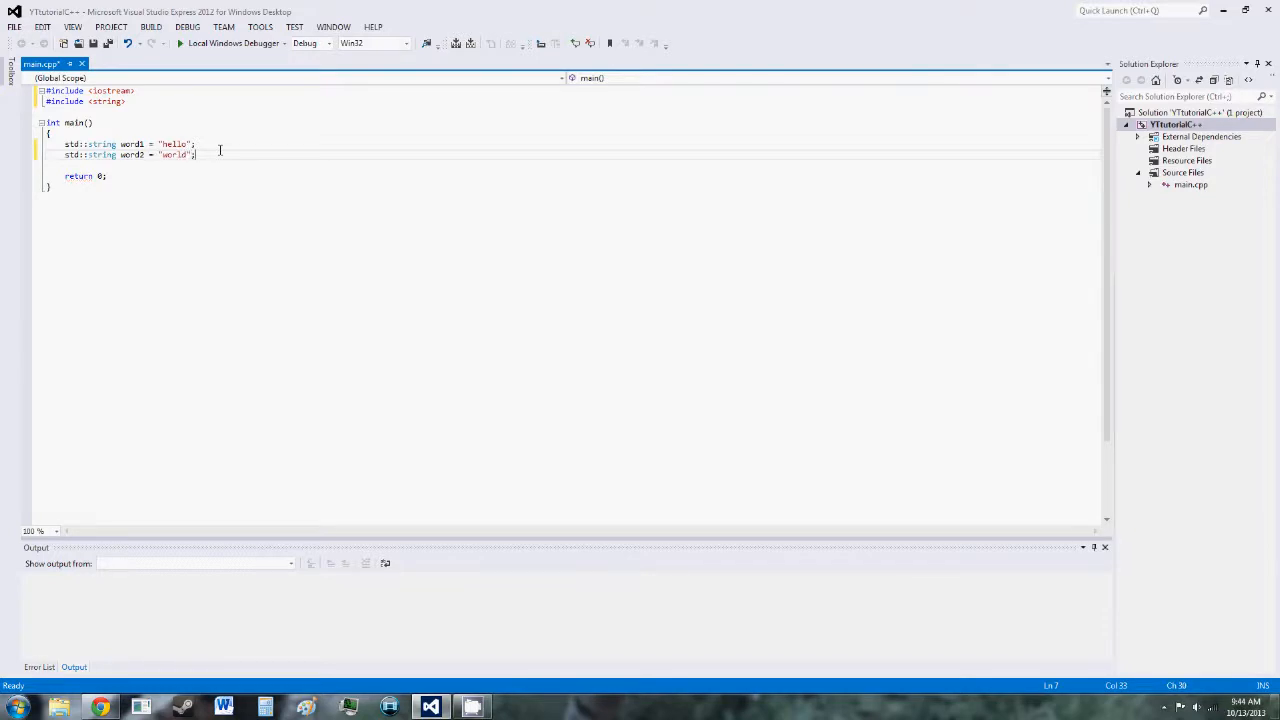
key("Enter")
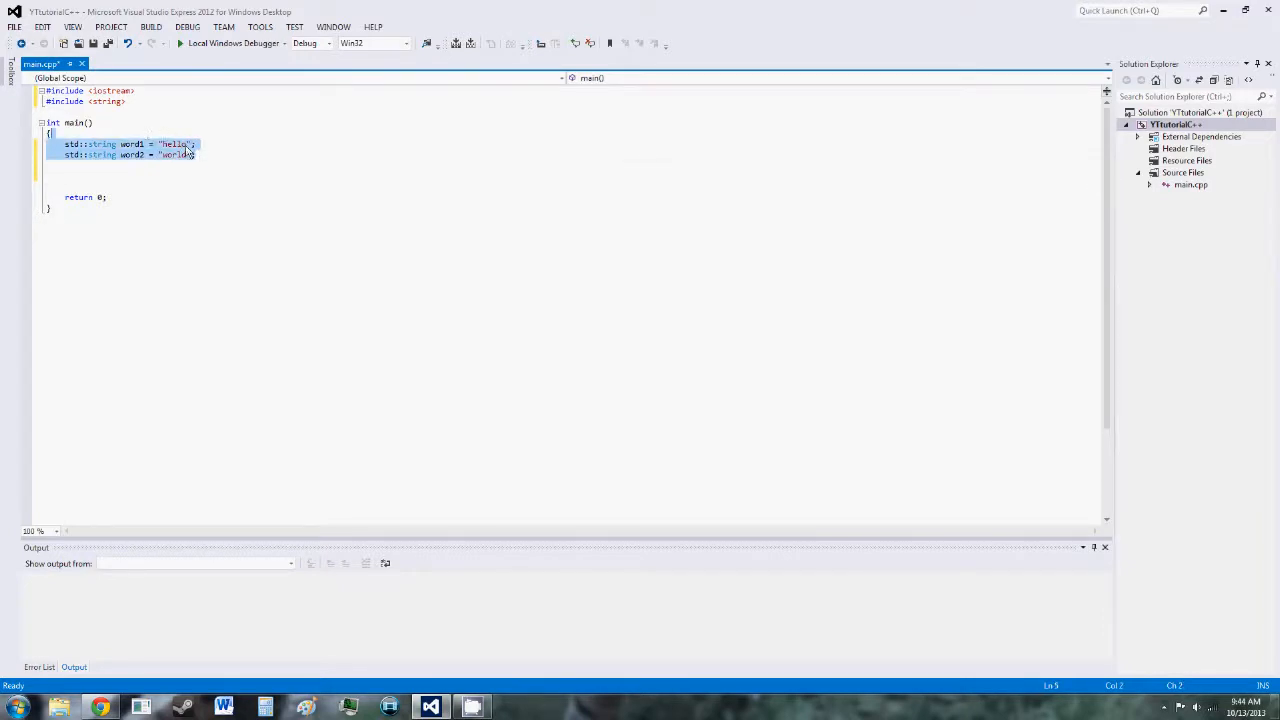
- Declare phrase1 = word1 + word2 and change word1 to "hello " with a trailing space
left_click(165, 171)
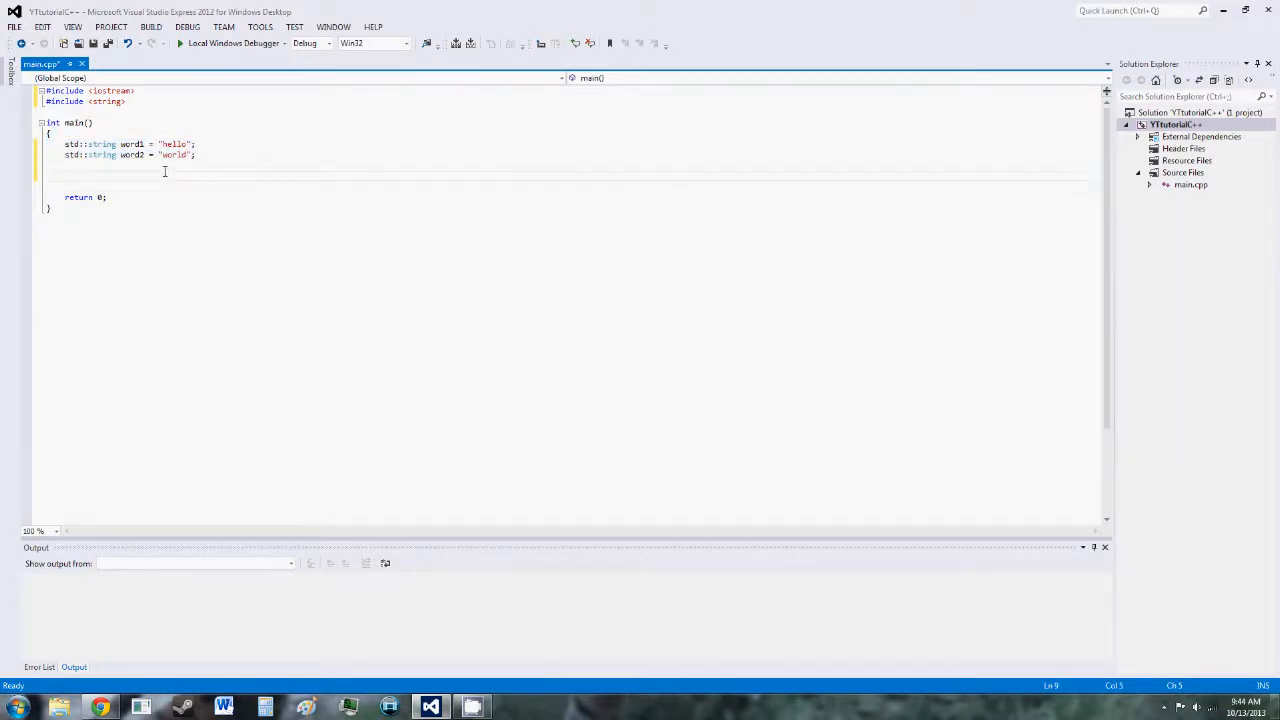
type("std::string")
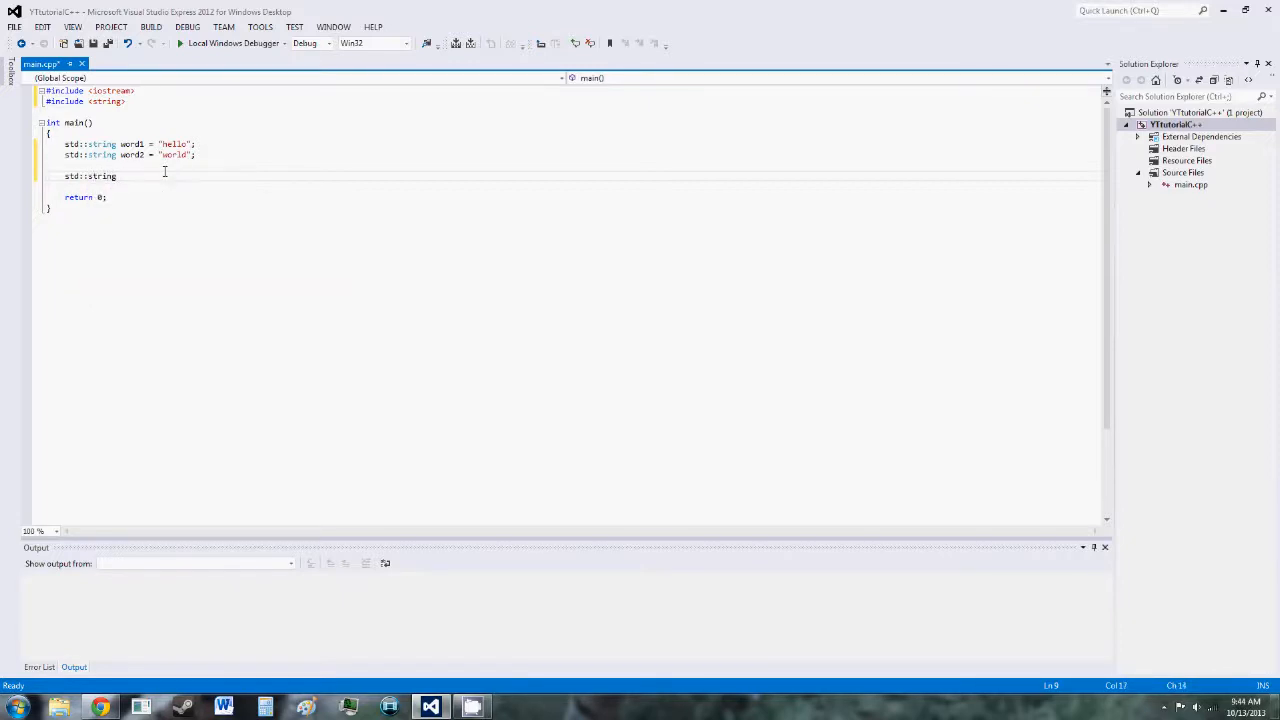
type("phrase1 =")
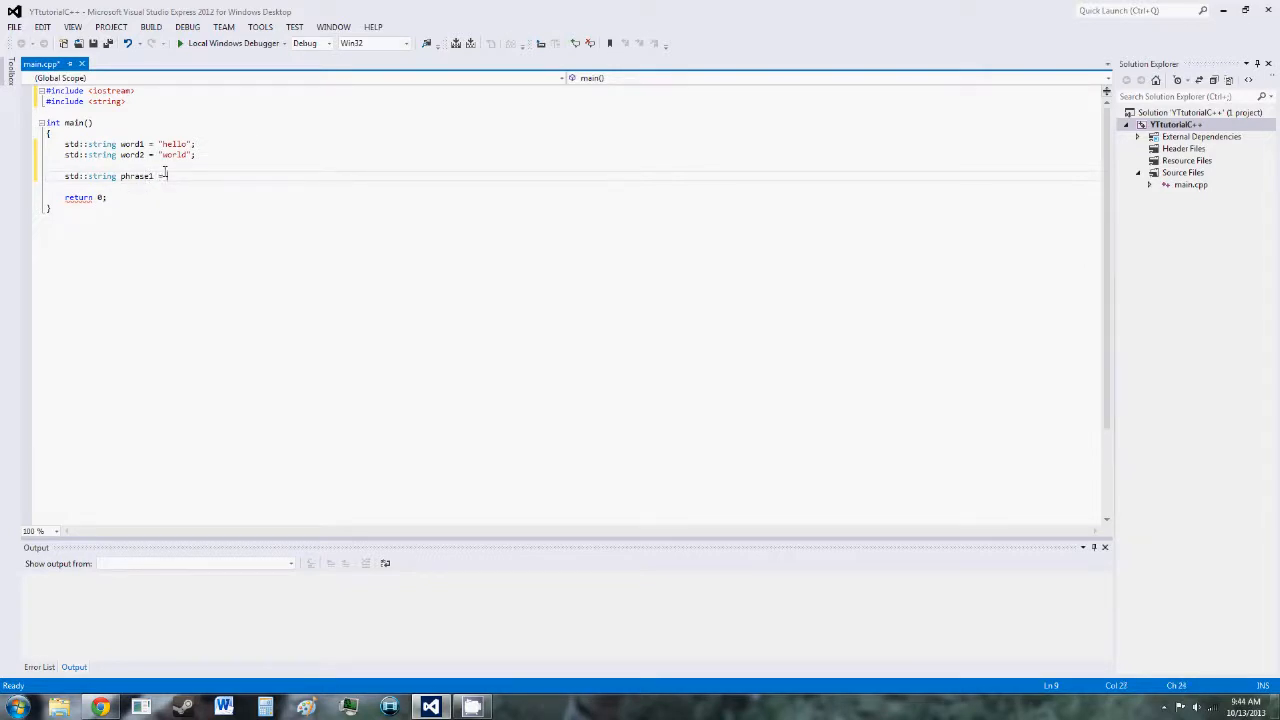
type("worf")
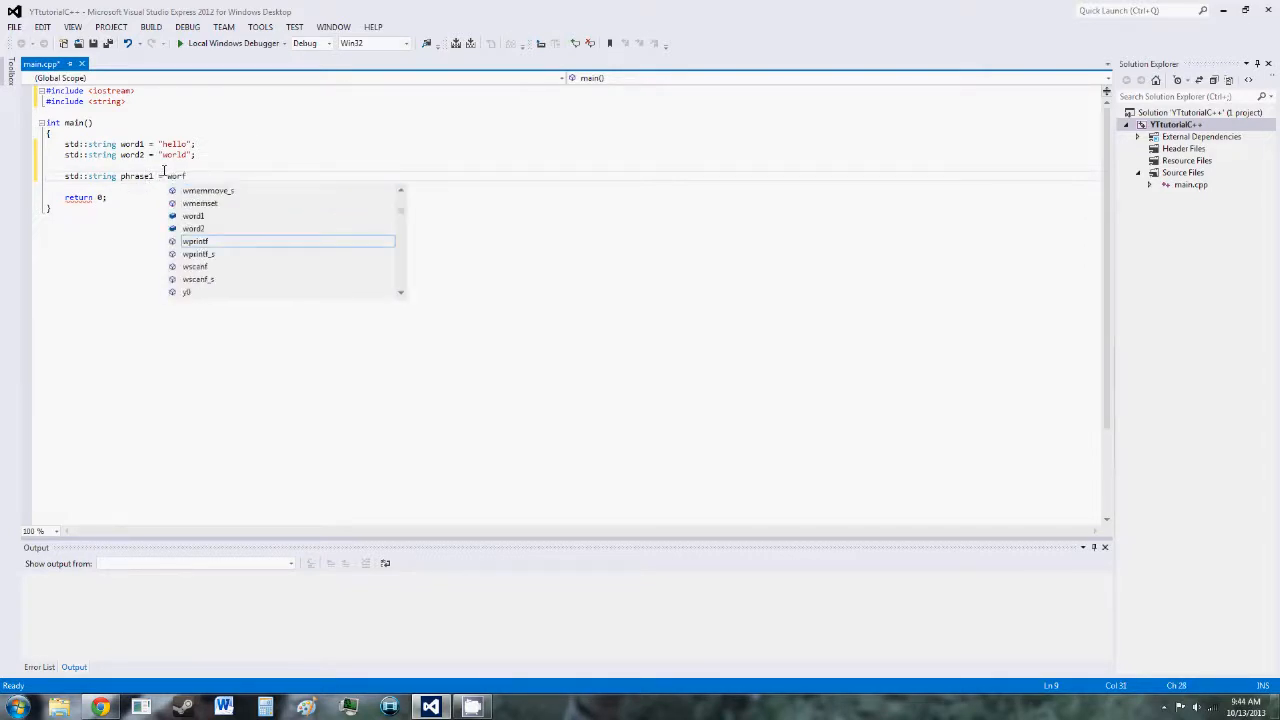
type("word1 +")
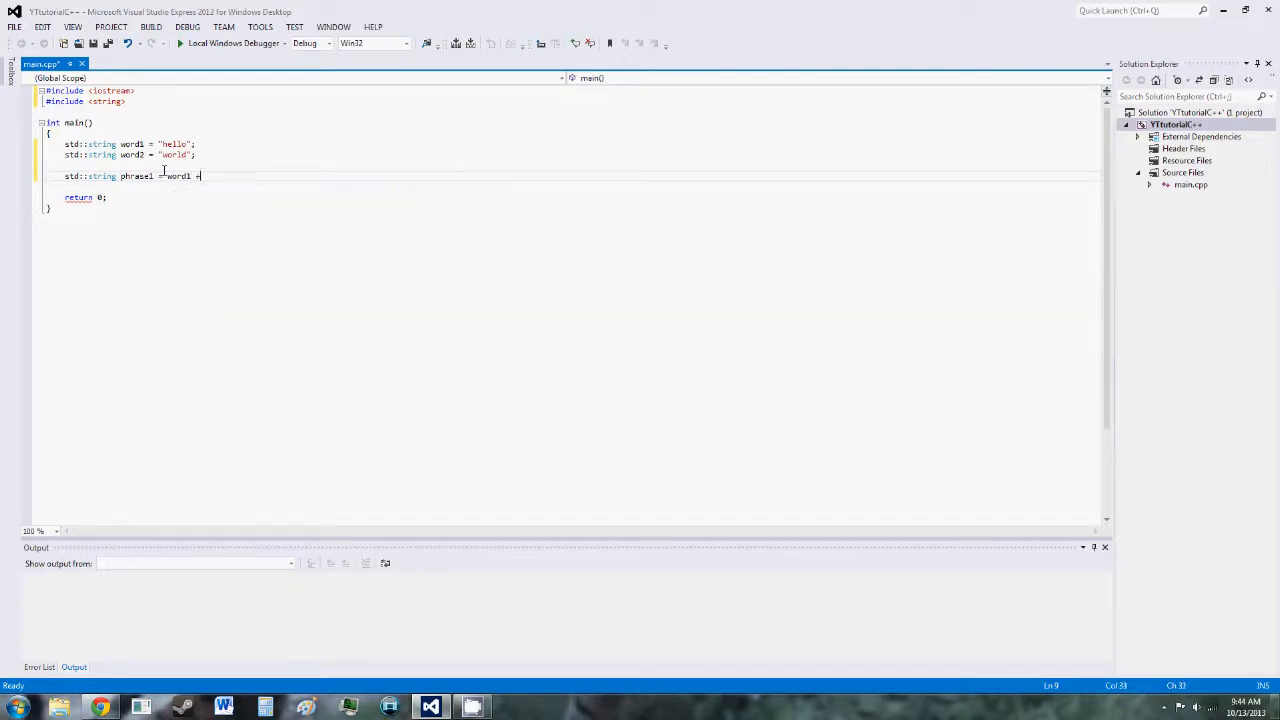
type("word2;")
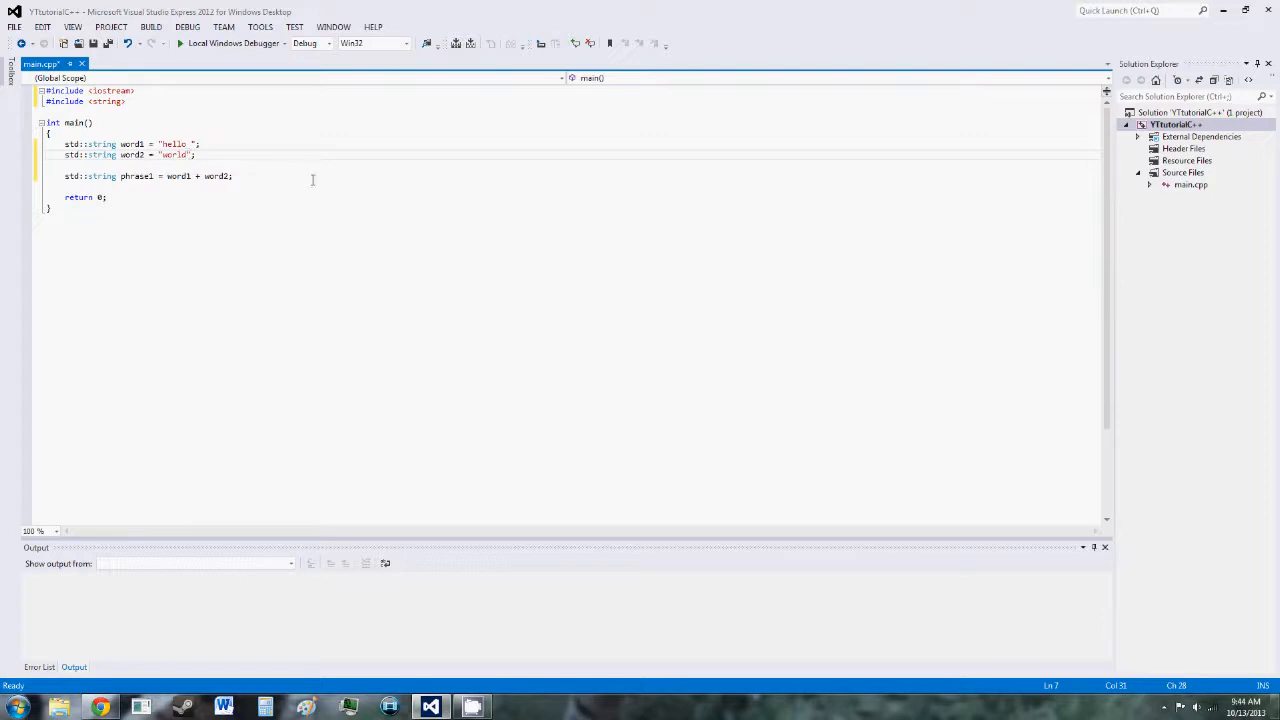
key("enter")
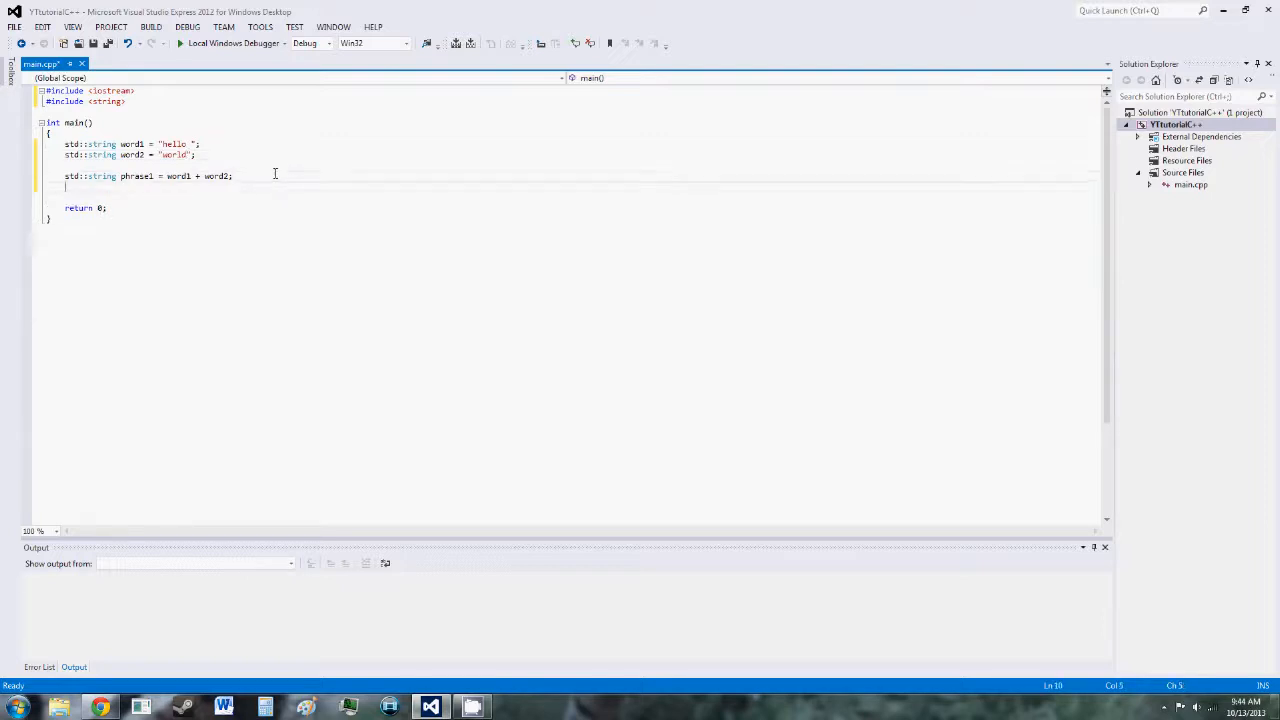
- Add std::cout << phrase1 << std::endl;, build successfully, and highlight phrase1's uses
type("std::")
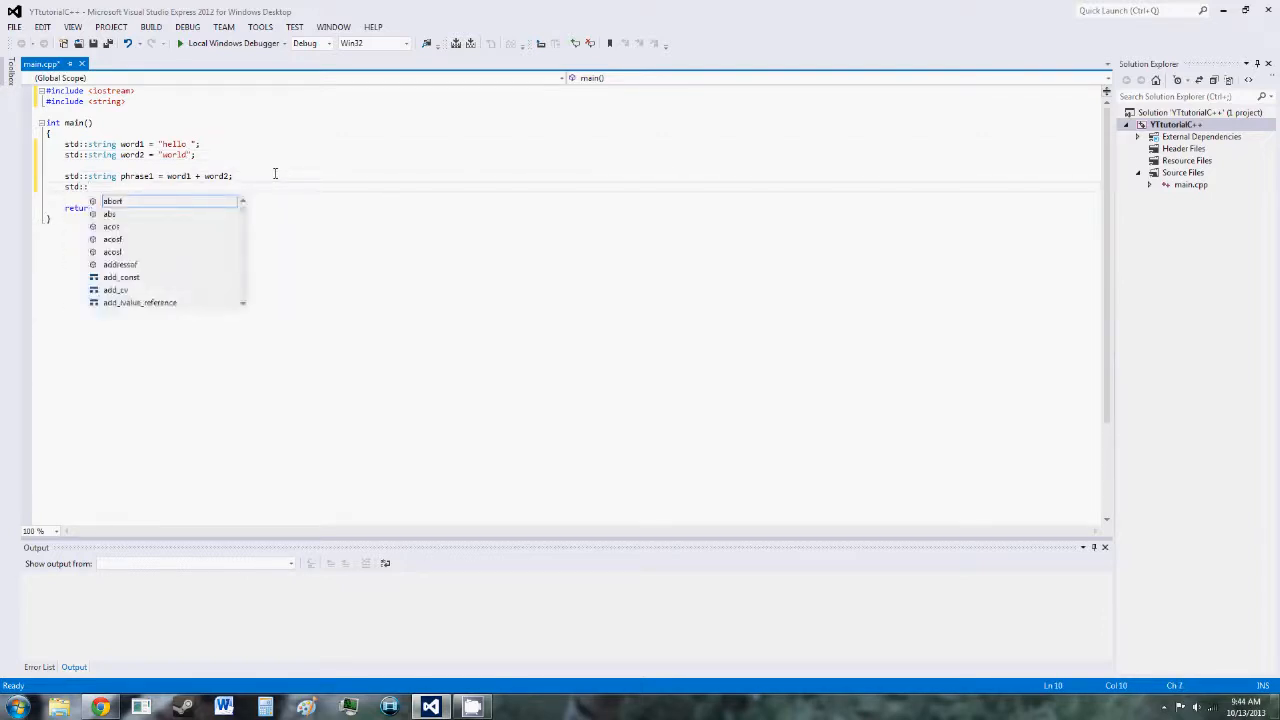
type("cout << p")
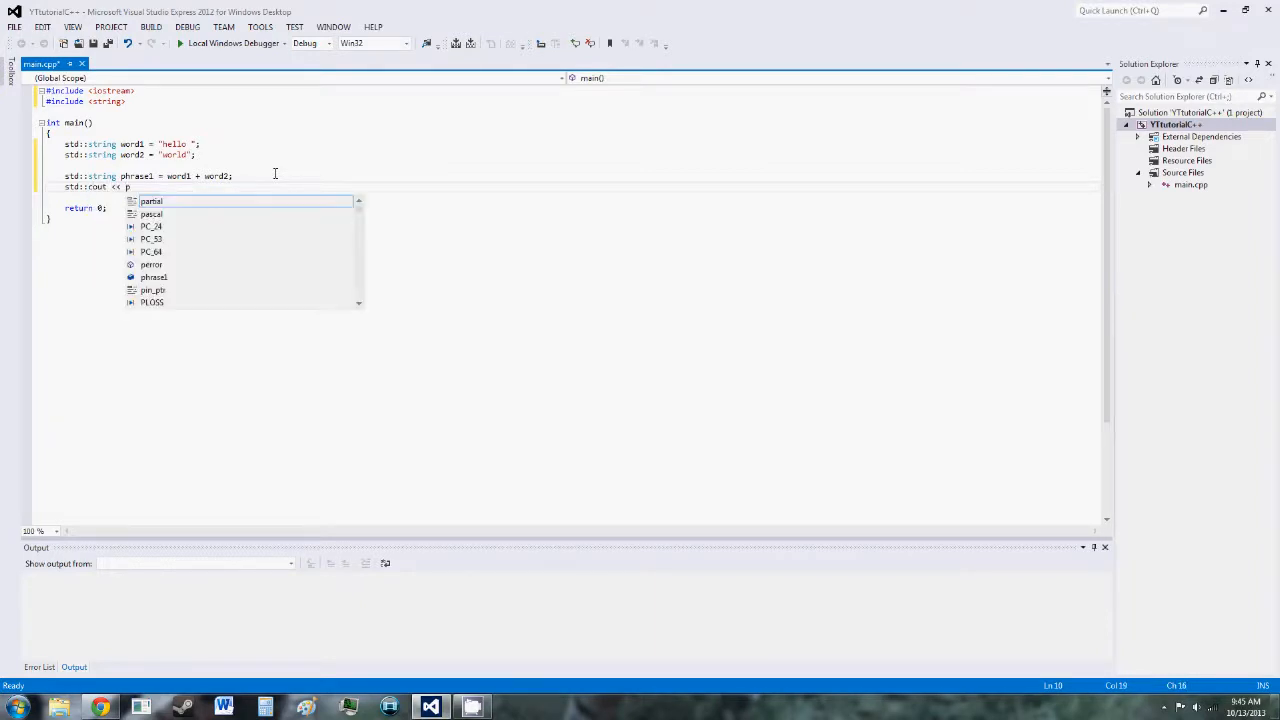
type("hrase1 << std::endl;")
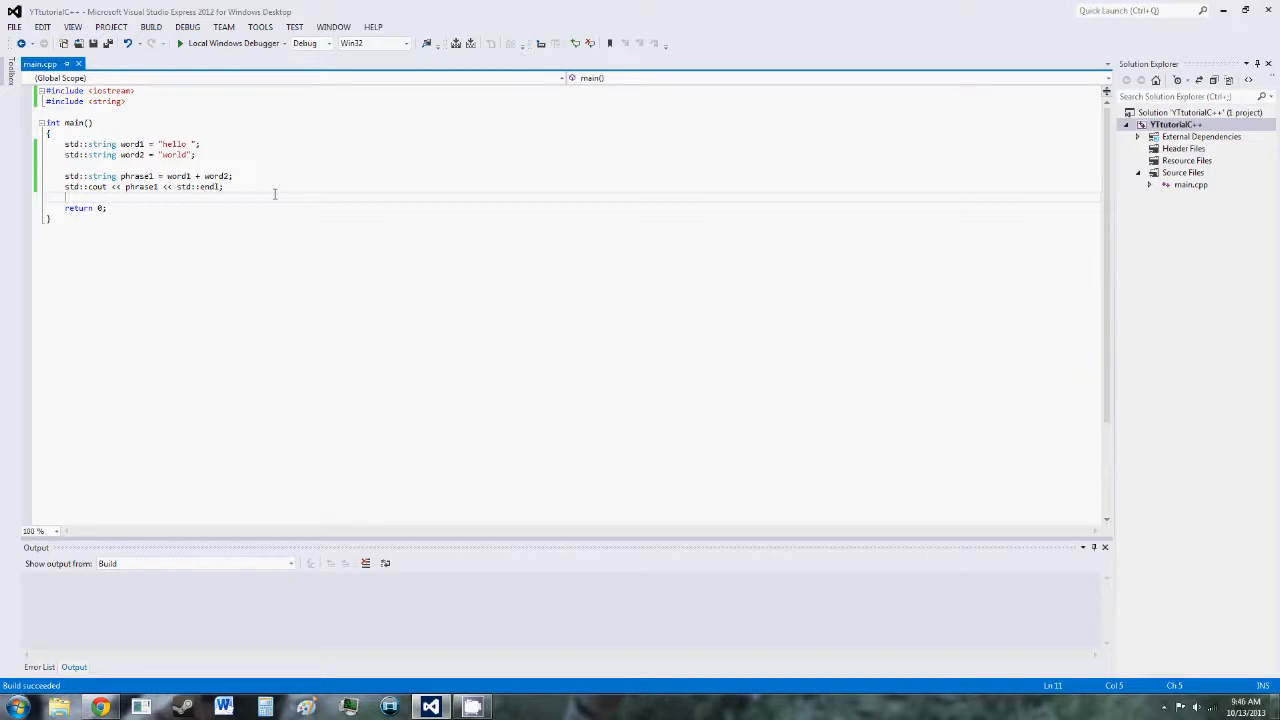
left_click(156, 187)
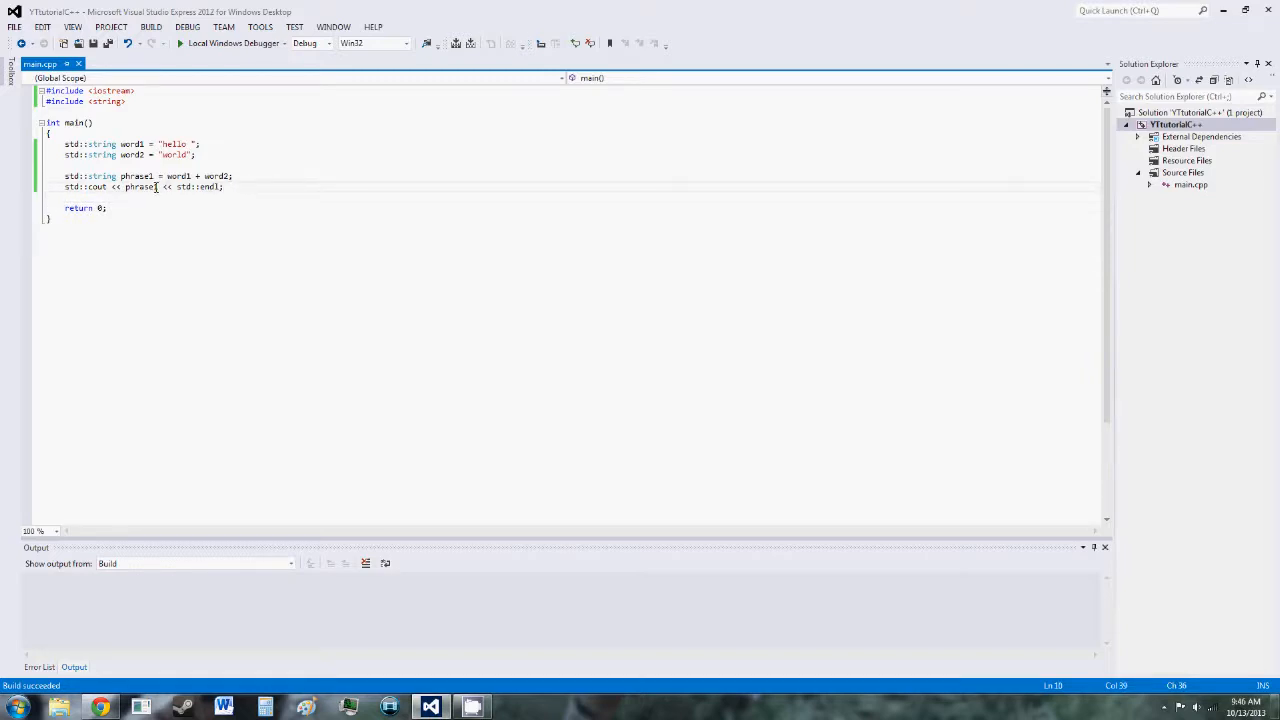
double_click(140, 187)
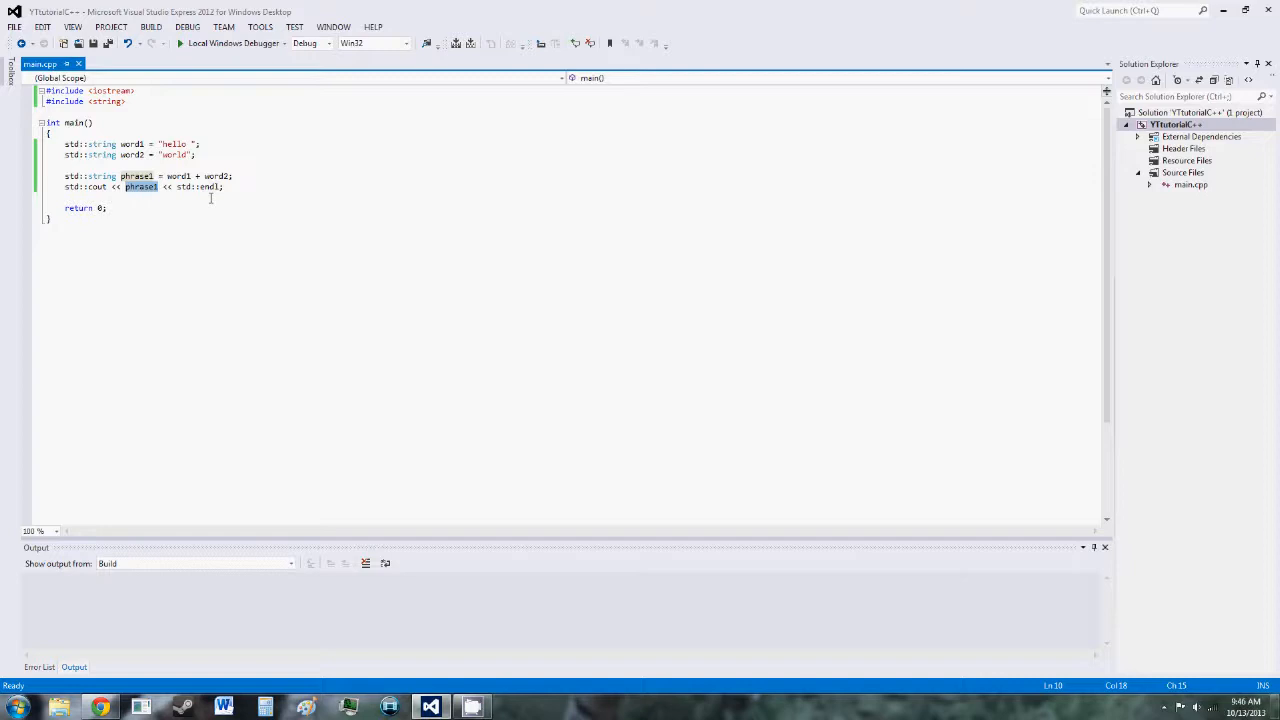
- Change the output statement to print phrase1.size() instead of phrase1
key("Delete")
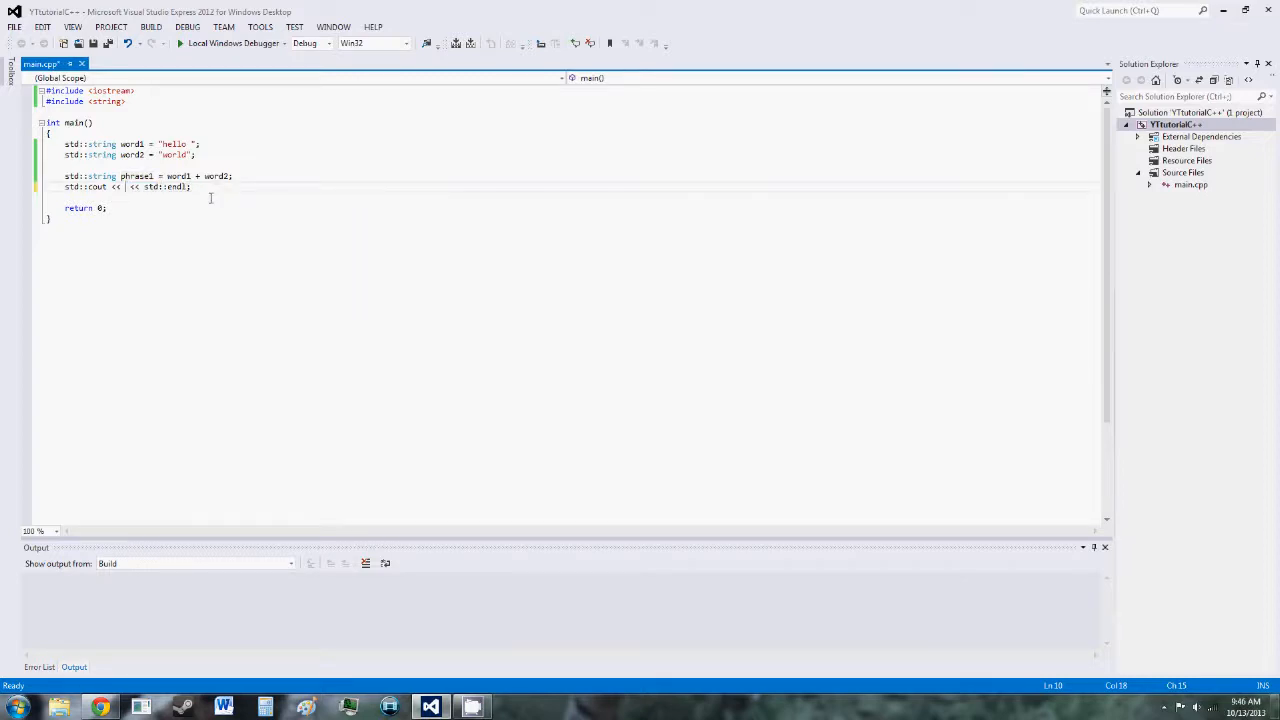
type("p")
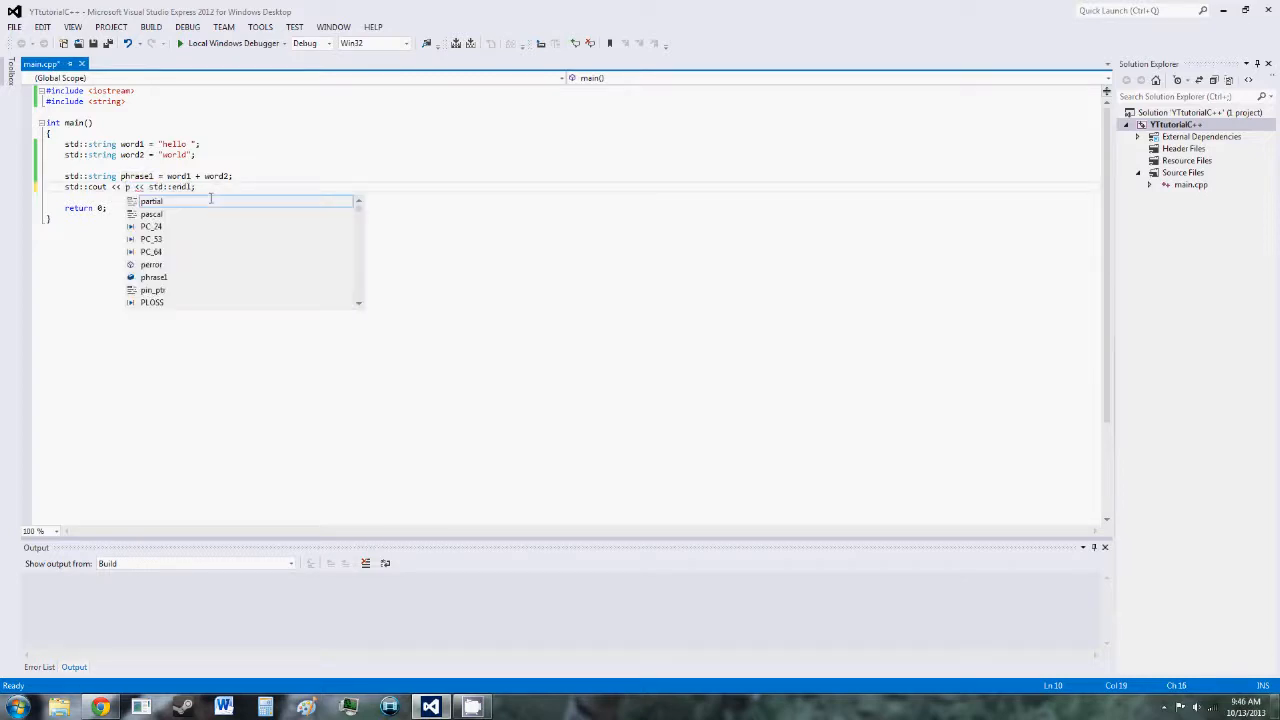
type("hrase1")
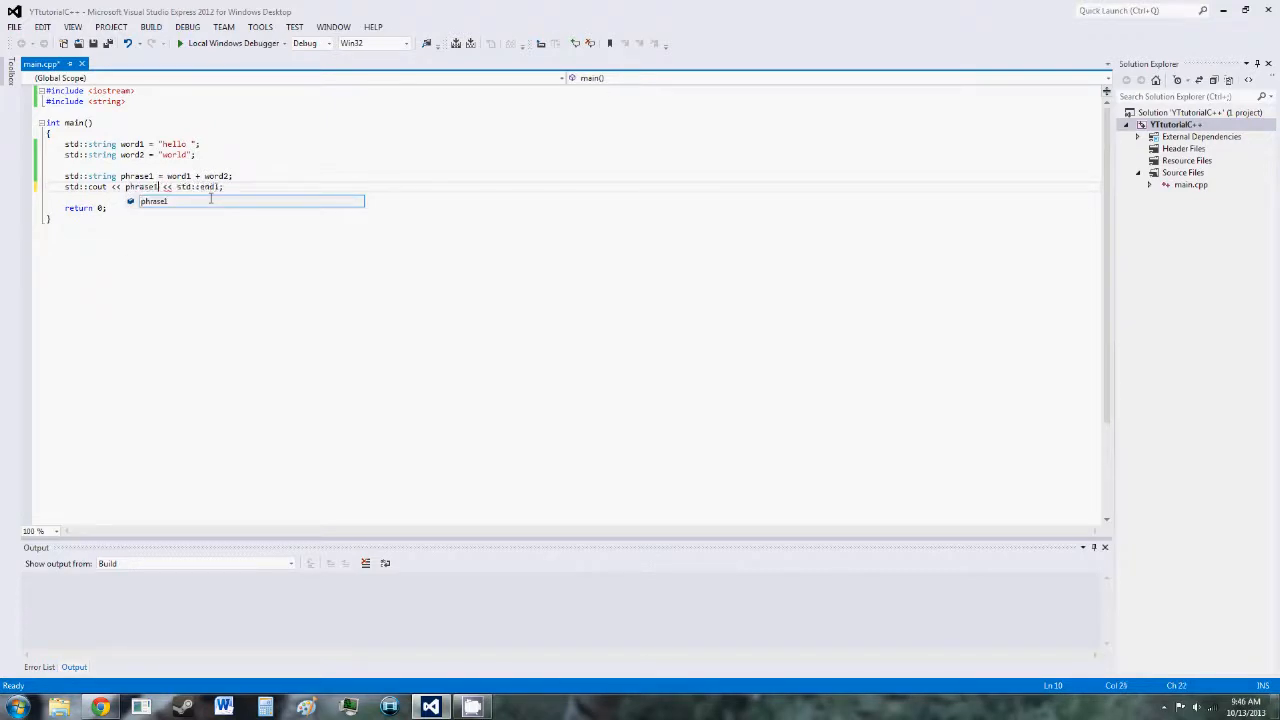
type(".size(")
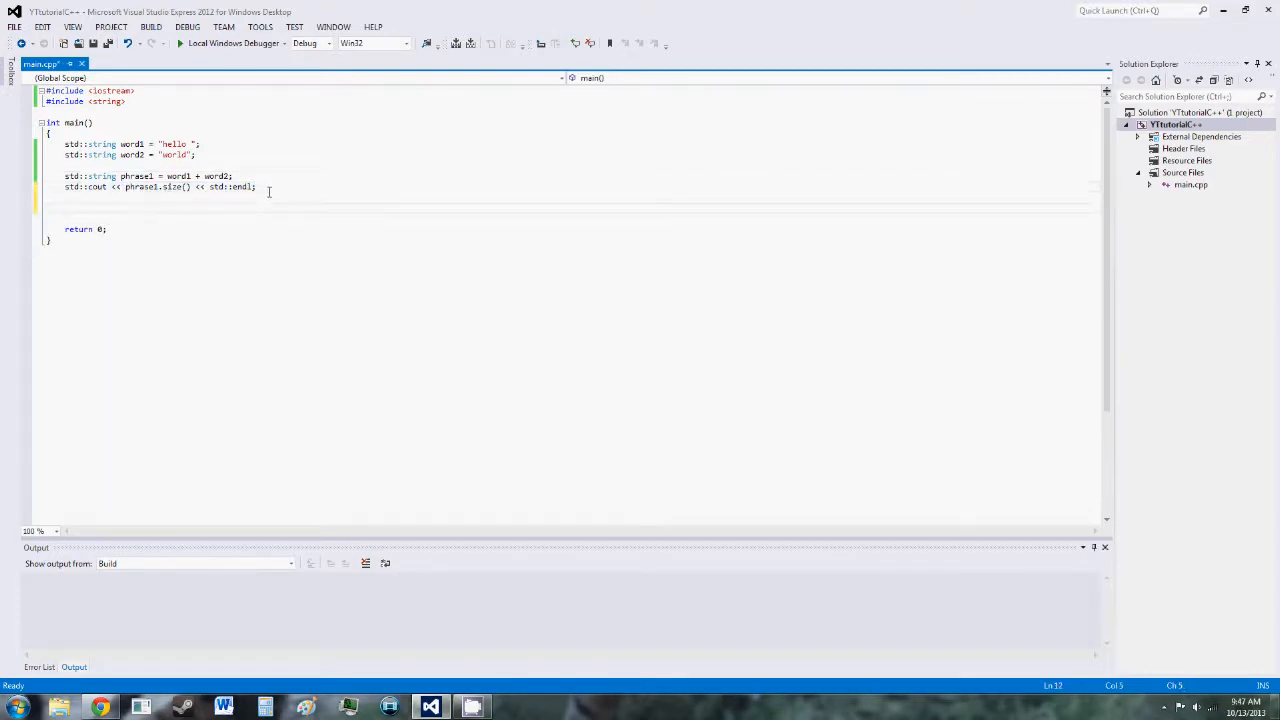
- Write a for loop header running i from 0 while i < phrase1.size()
type("for (int i =")
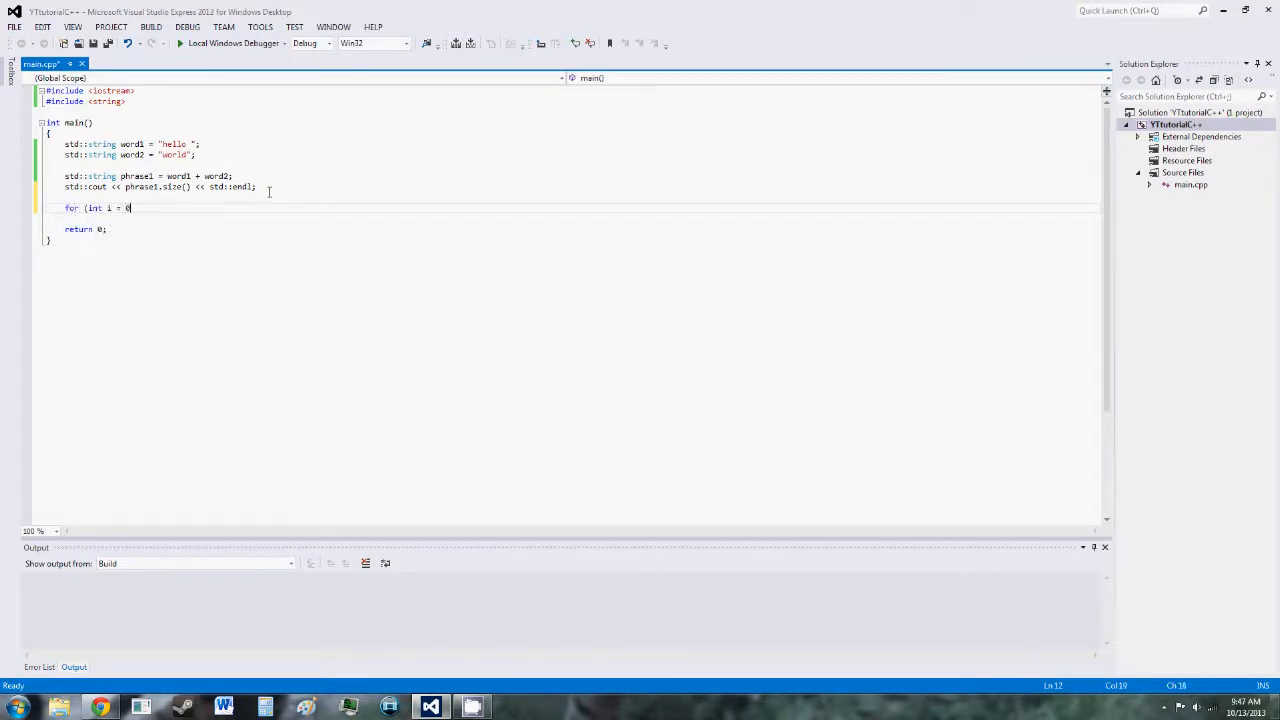
type("0;")
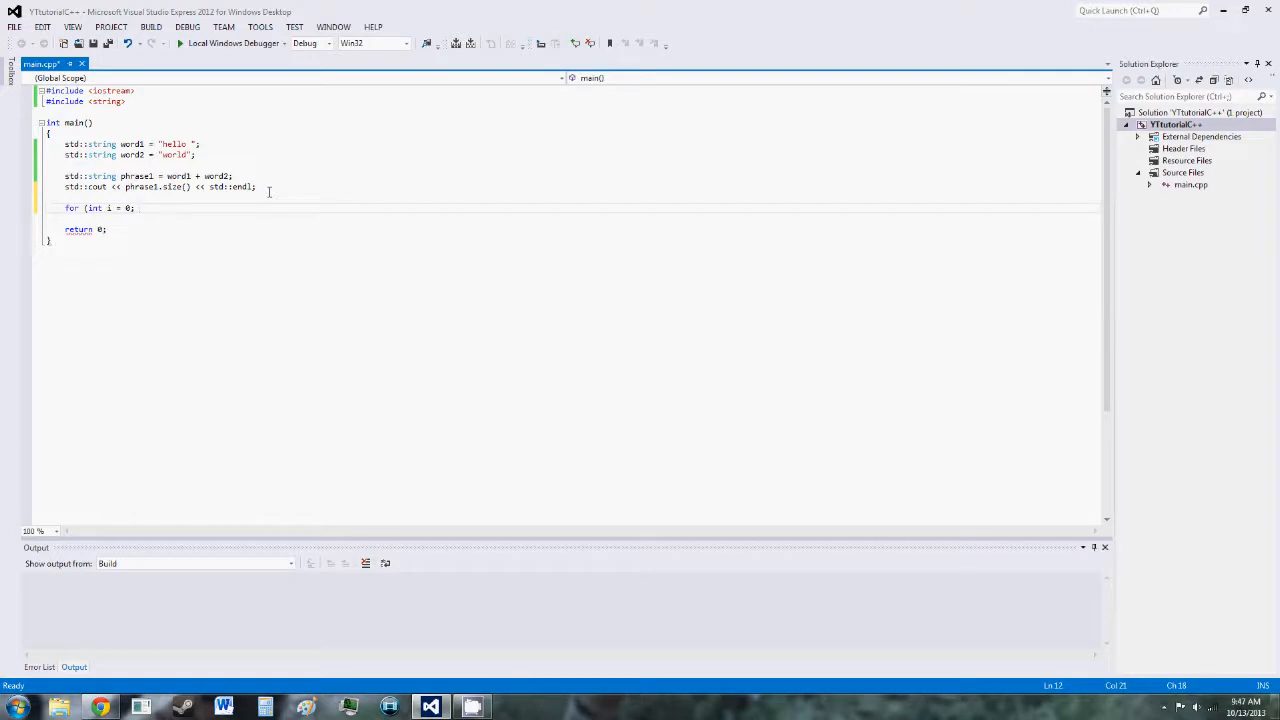
type("i <")
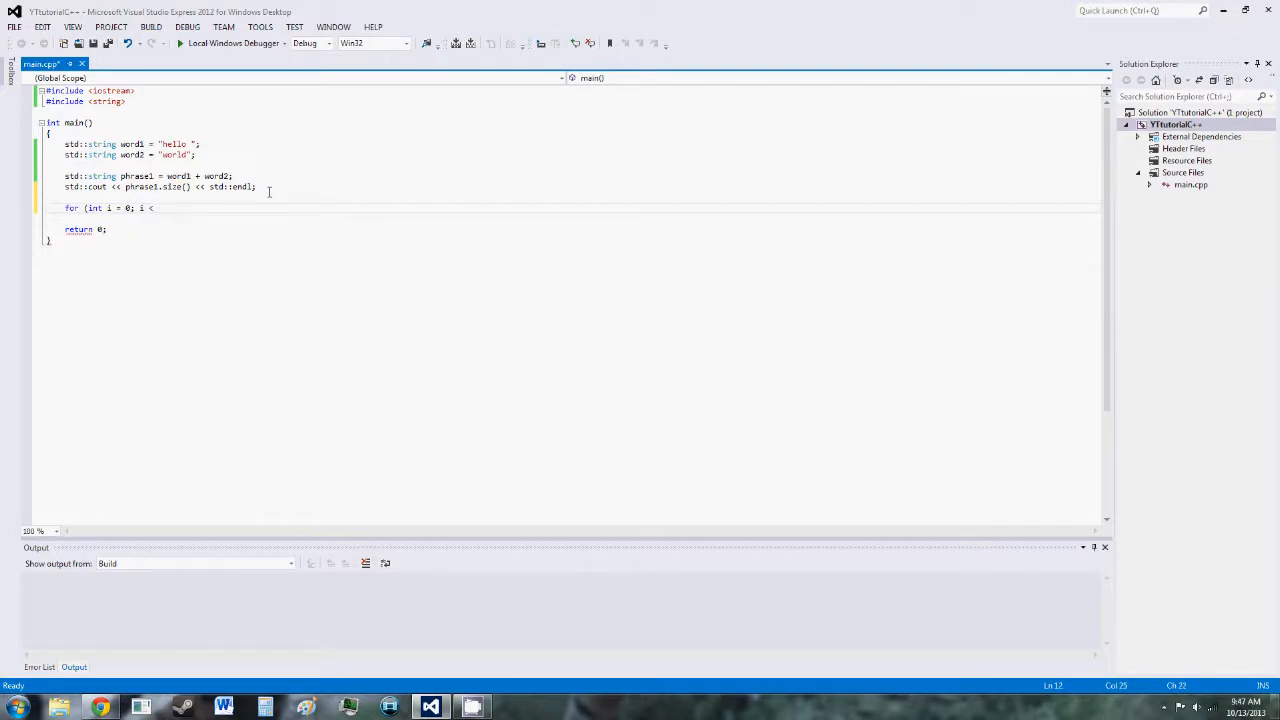
type("phrase")
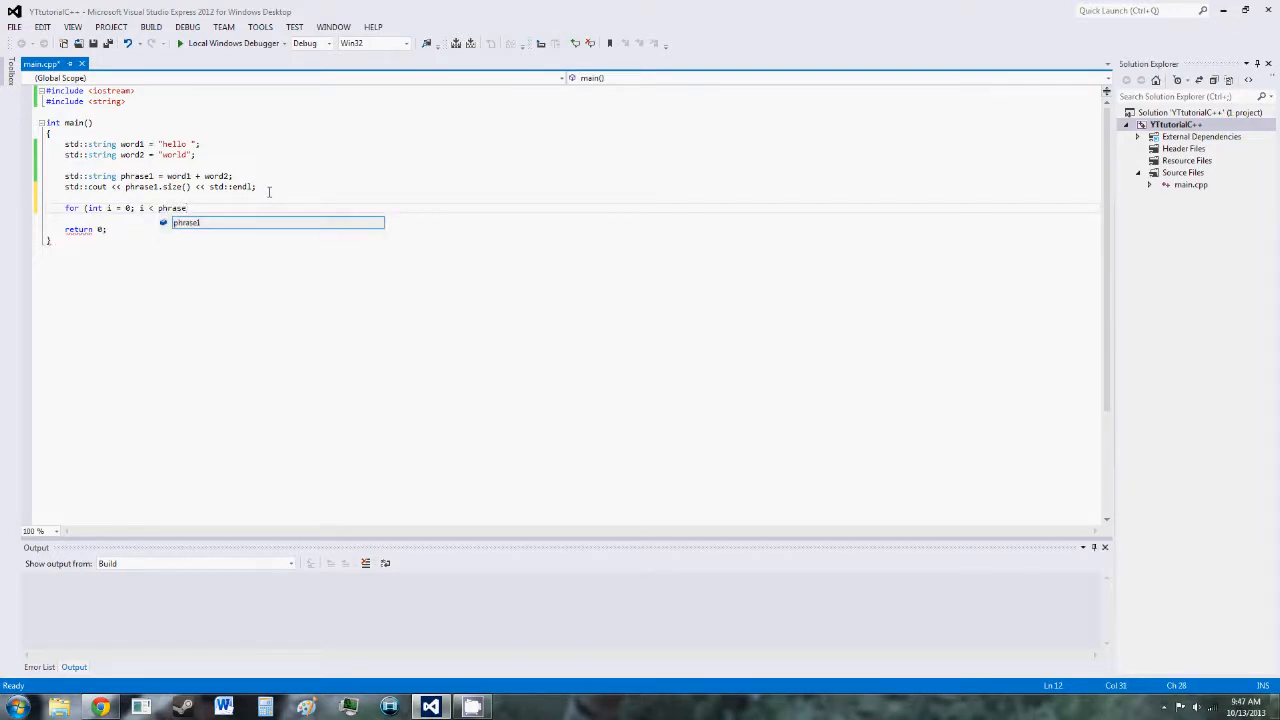
type("1.size(")
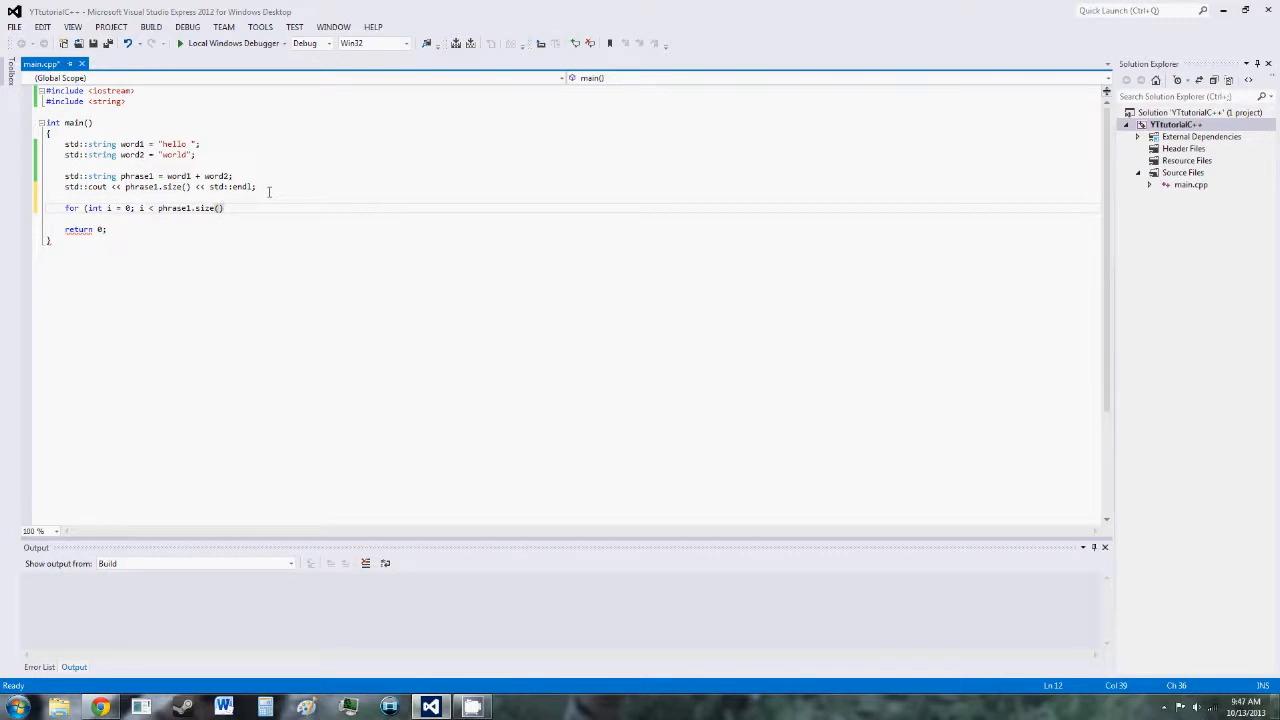
type(";")
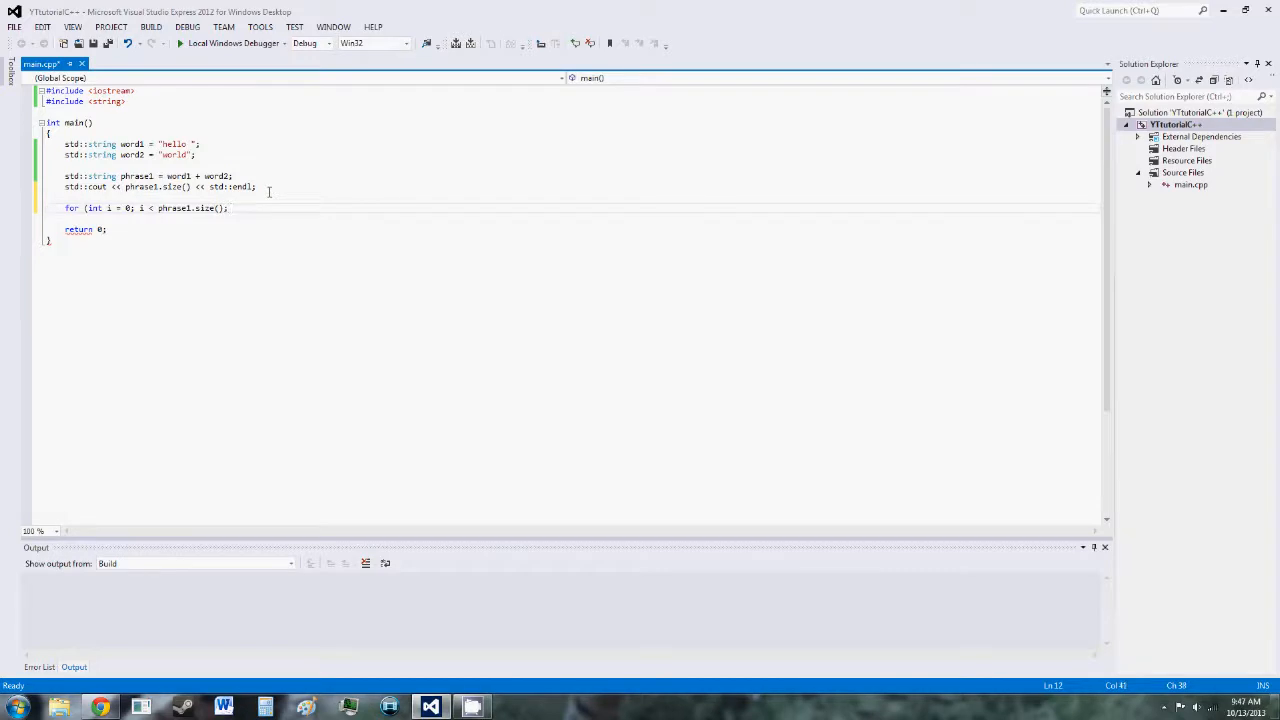
type("i++)")
left_click(580, 218)
type("{")
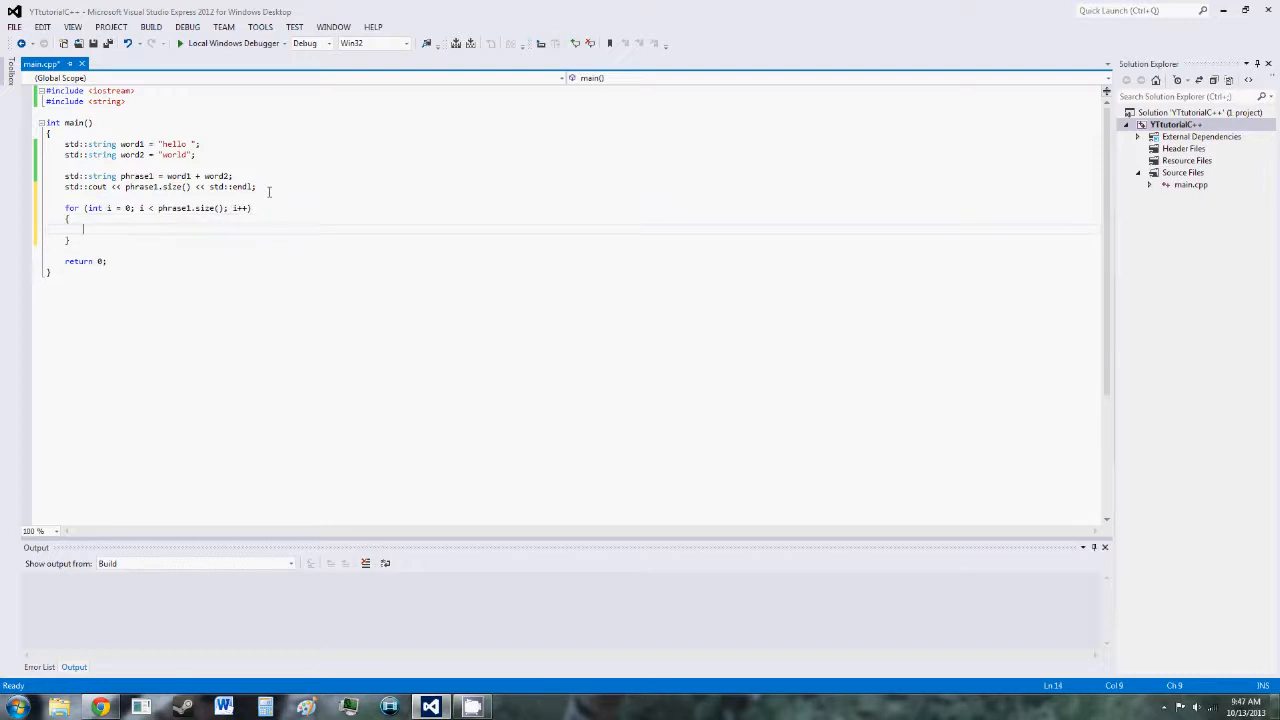
- Print phrase1[i] with std::endl inside the loop and build successfully
type("std::cout <<")
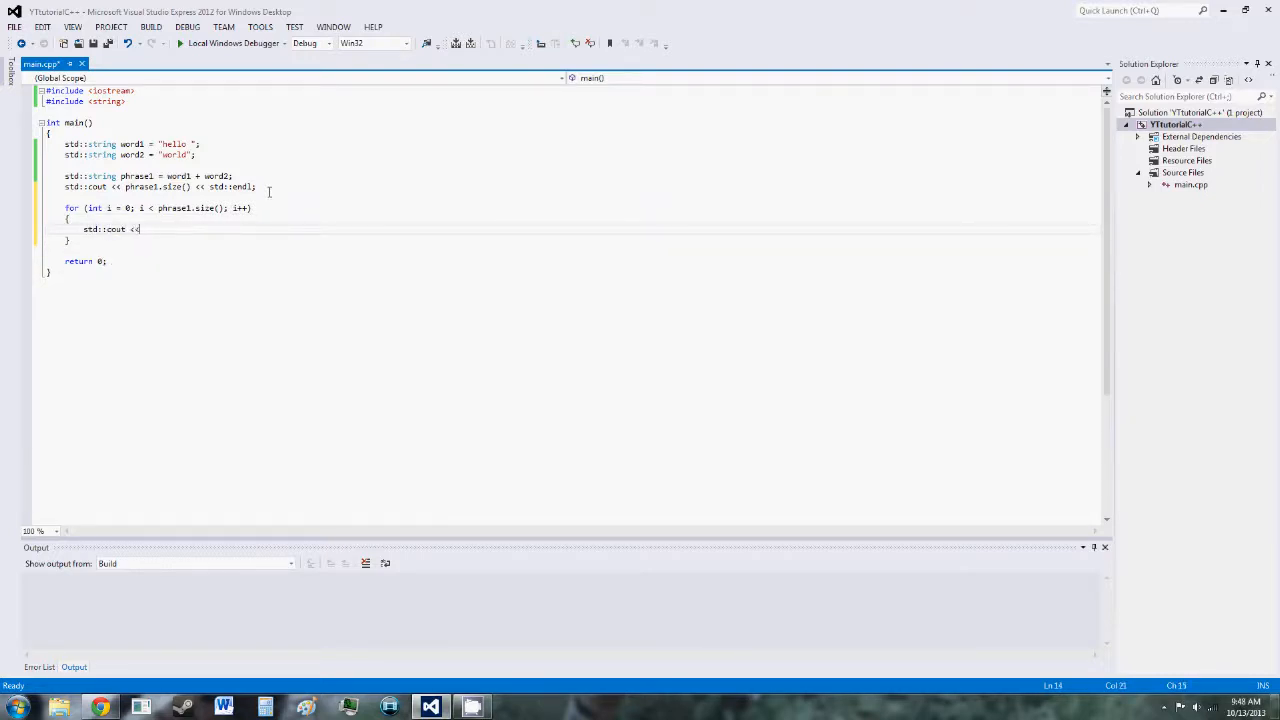
type("phr")
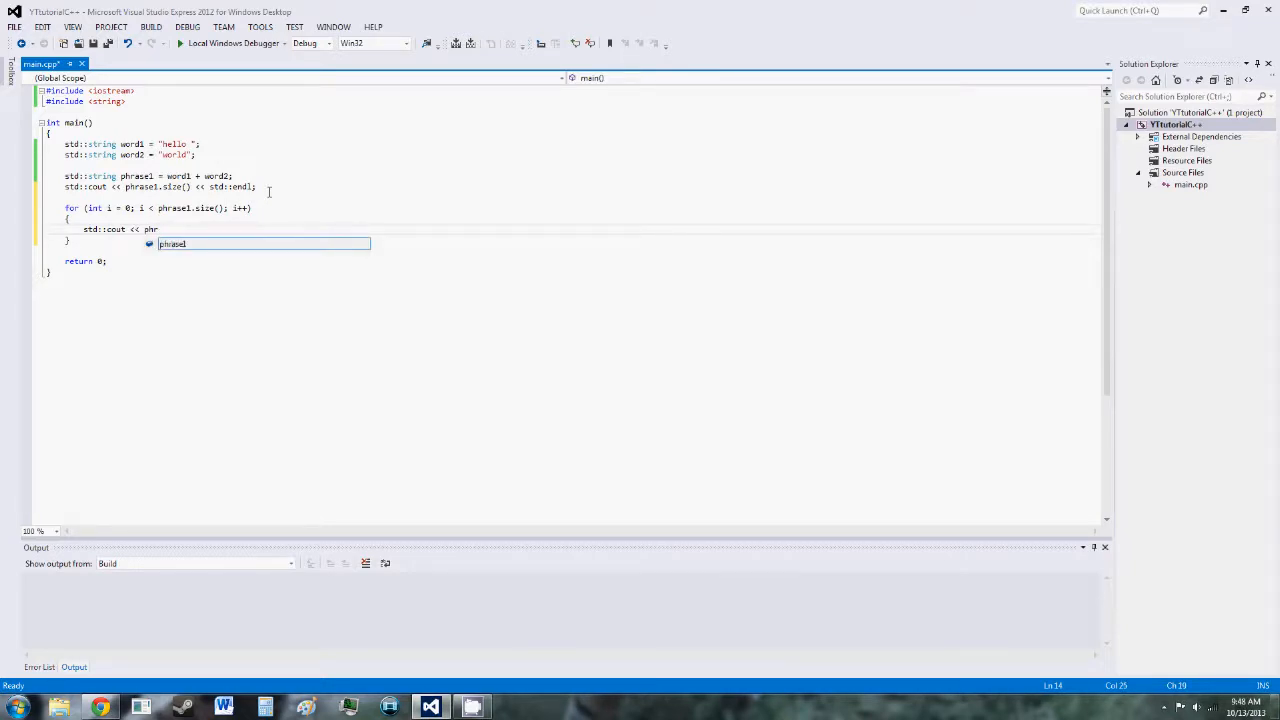
type("phrase1")
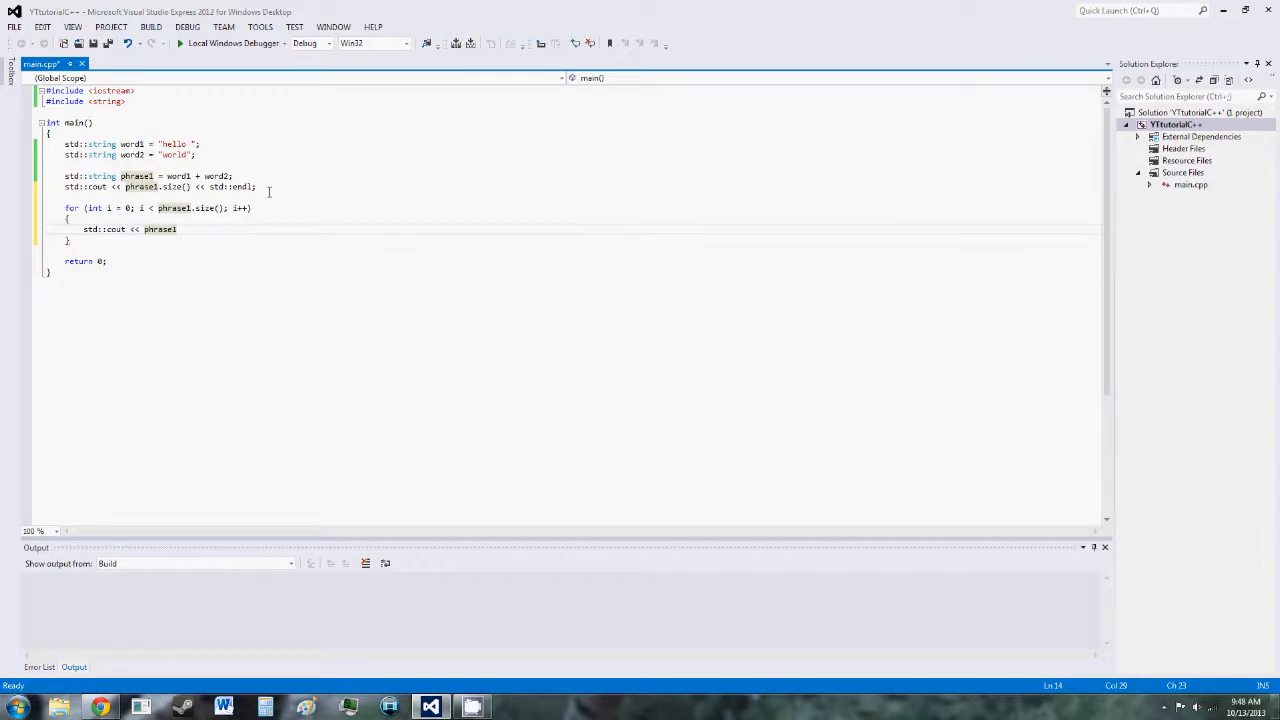
type("[i")
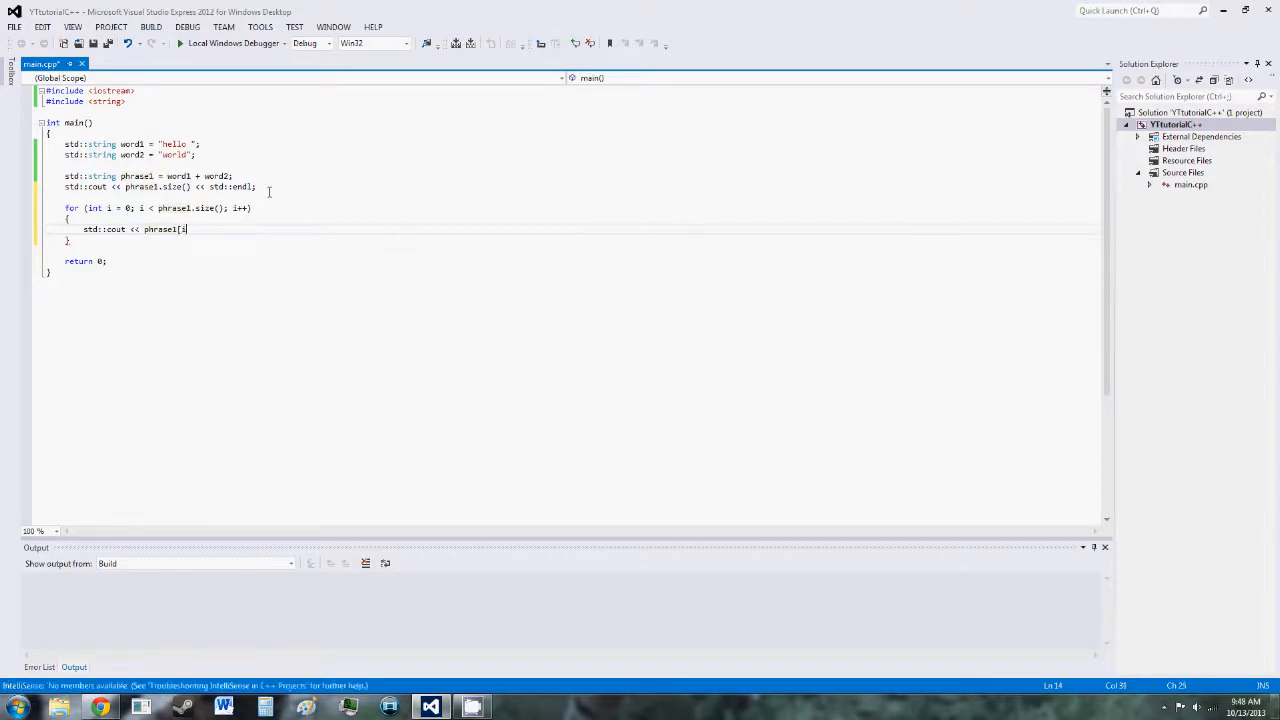
type("]")
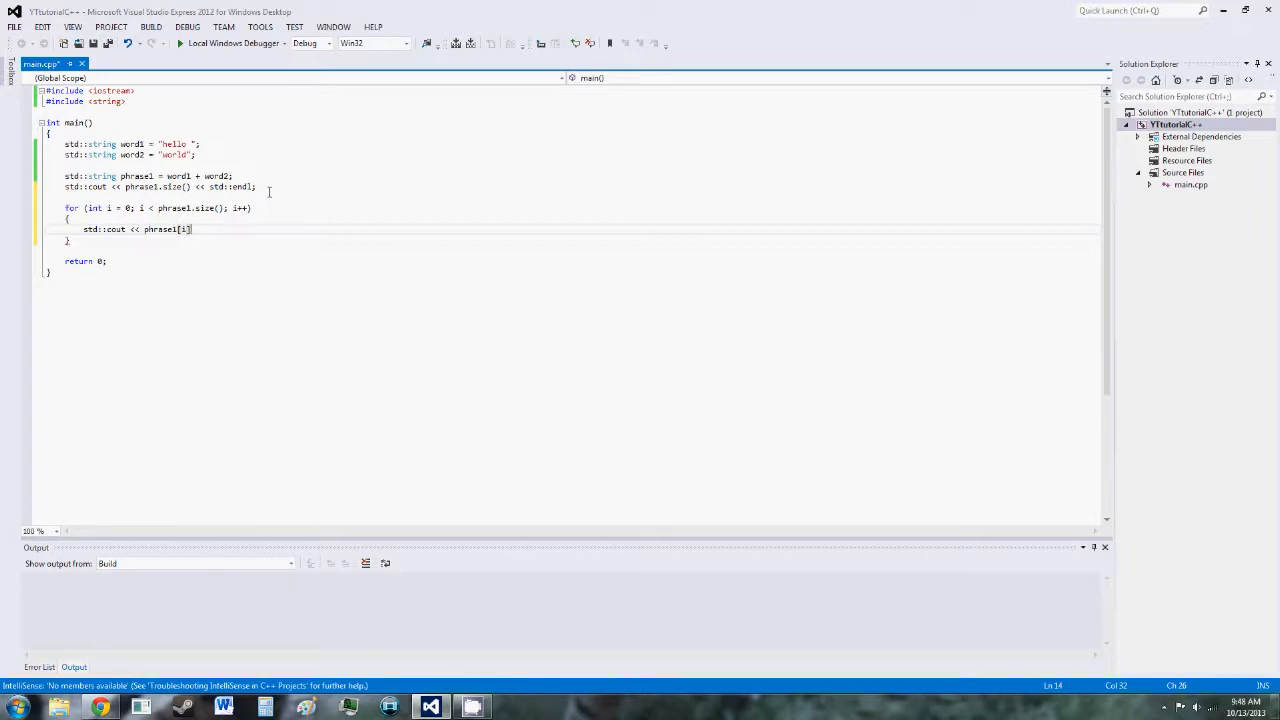
type("<< std::")
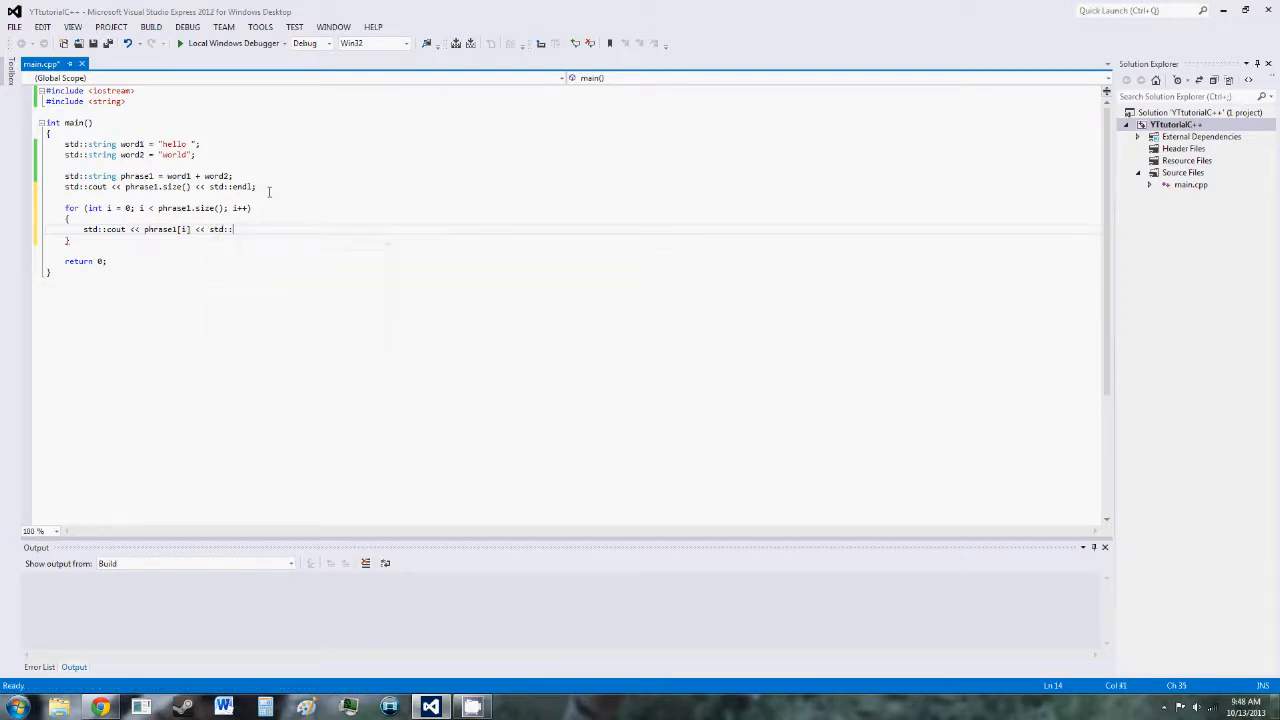
type("endl;")
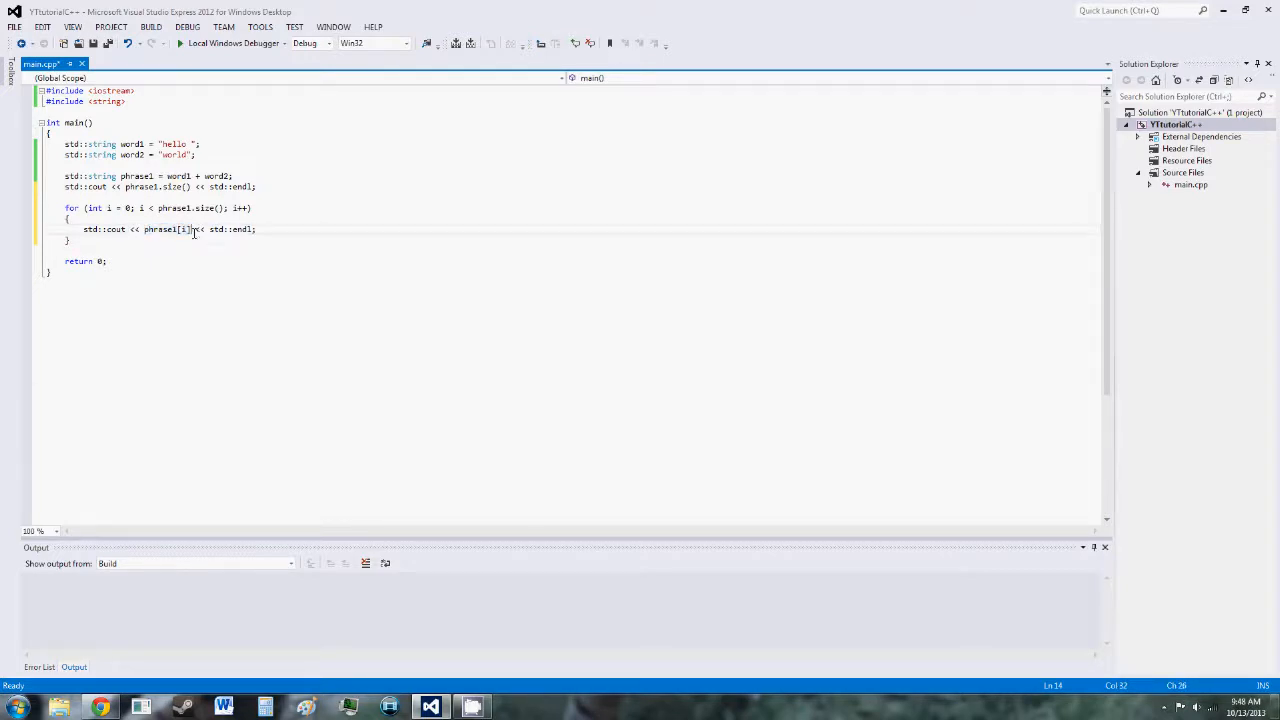
double_click(162, 229)
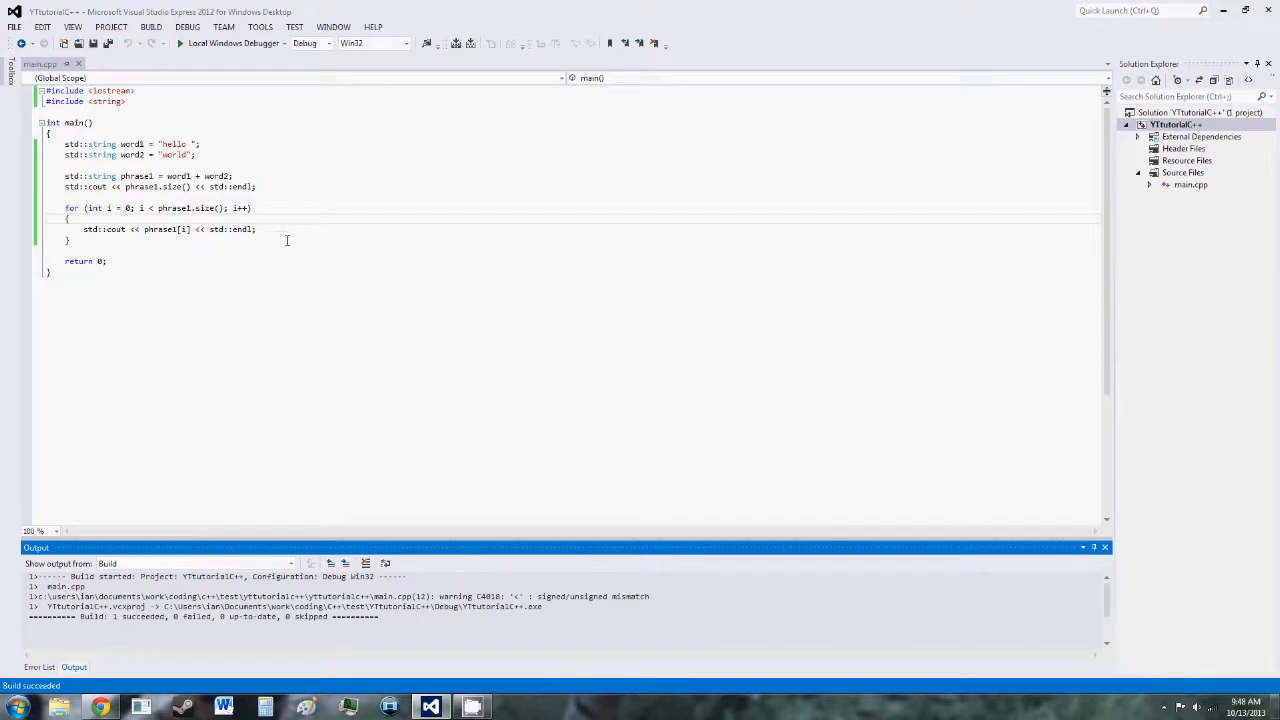
- Insert blank lines after the character loop's closing brace
left_click(180, 43)
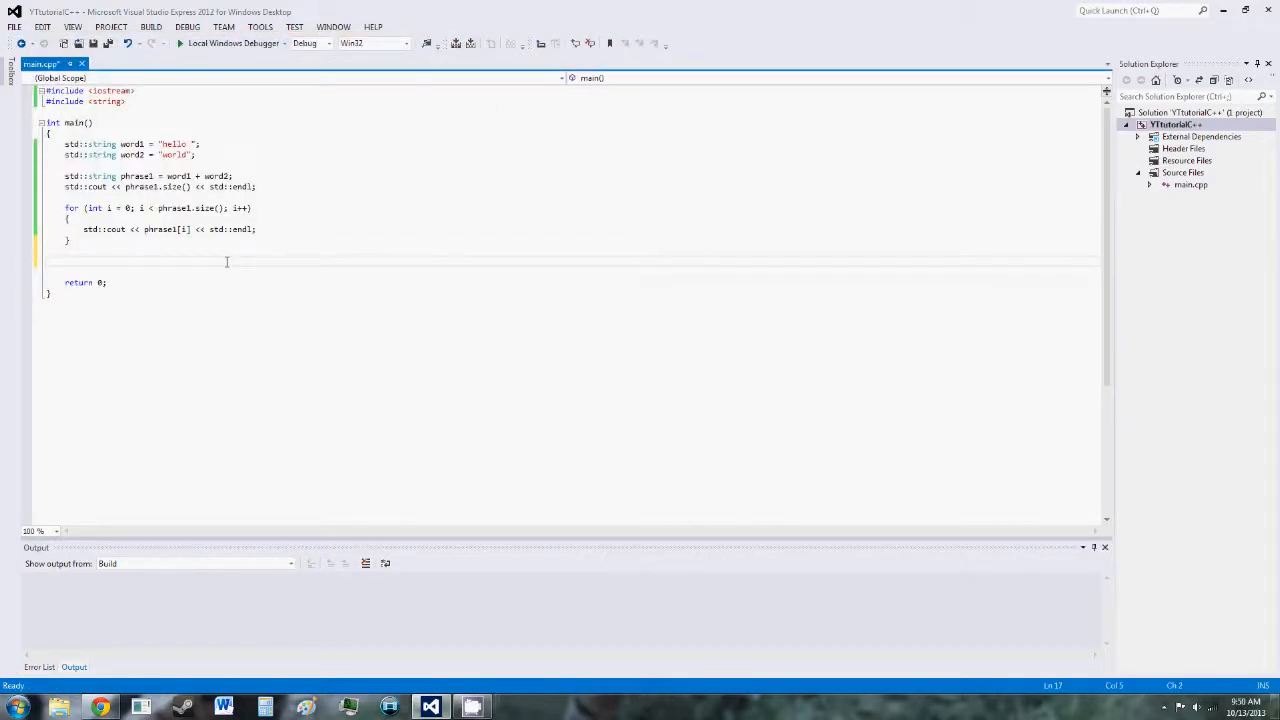
- Write the condition if (phrase1.find("hello") != std::string::npos)
type("if (")
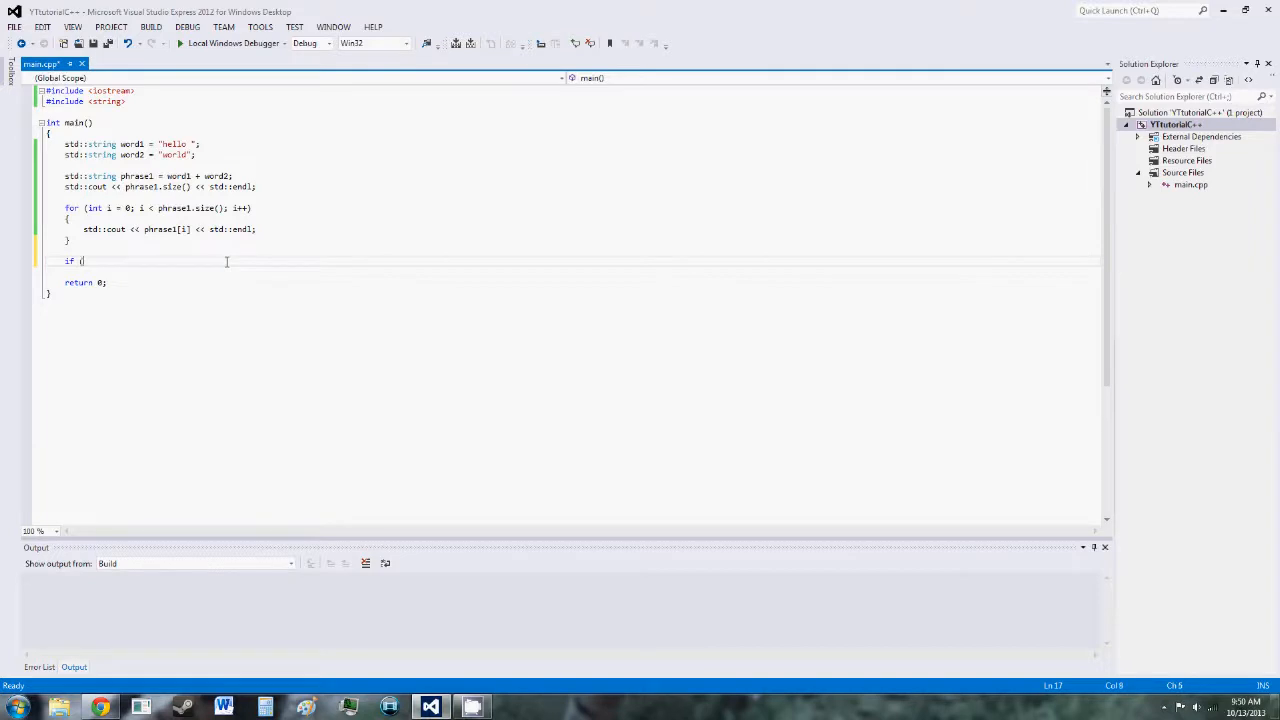
type("(")
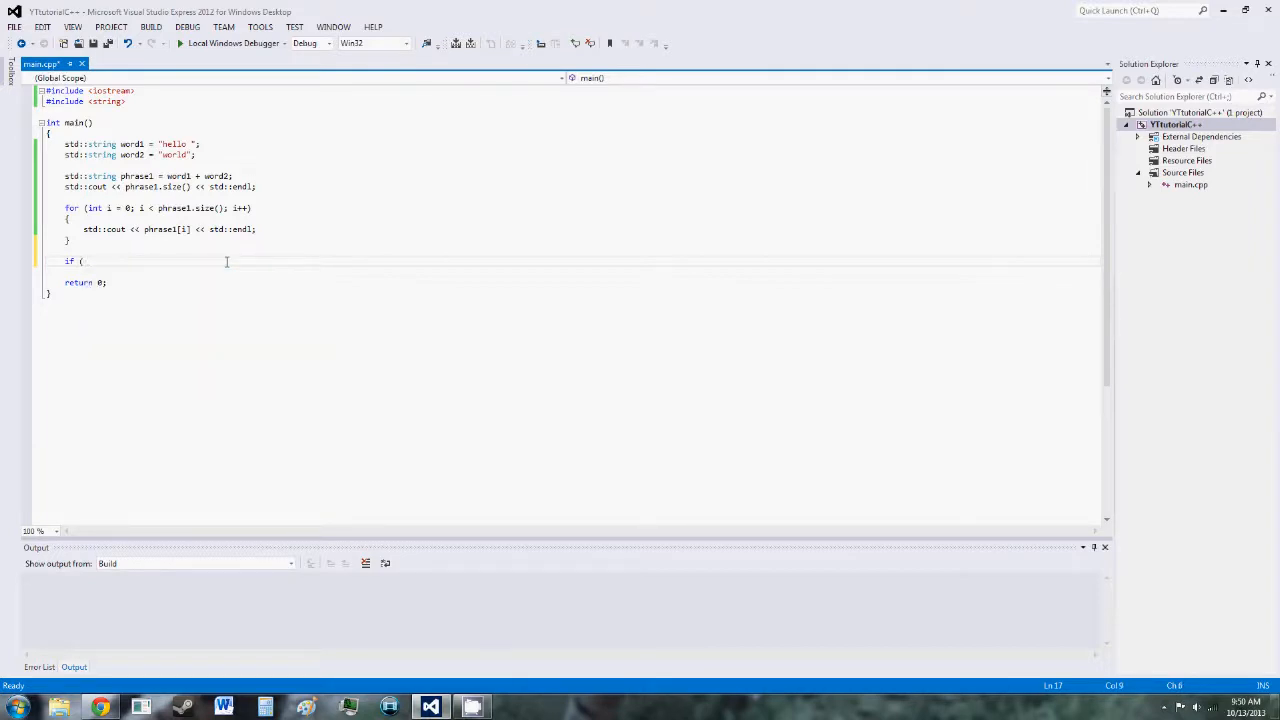
type("phrase1.find")
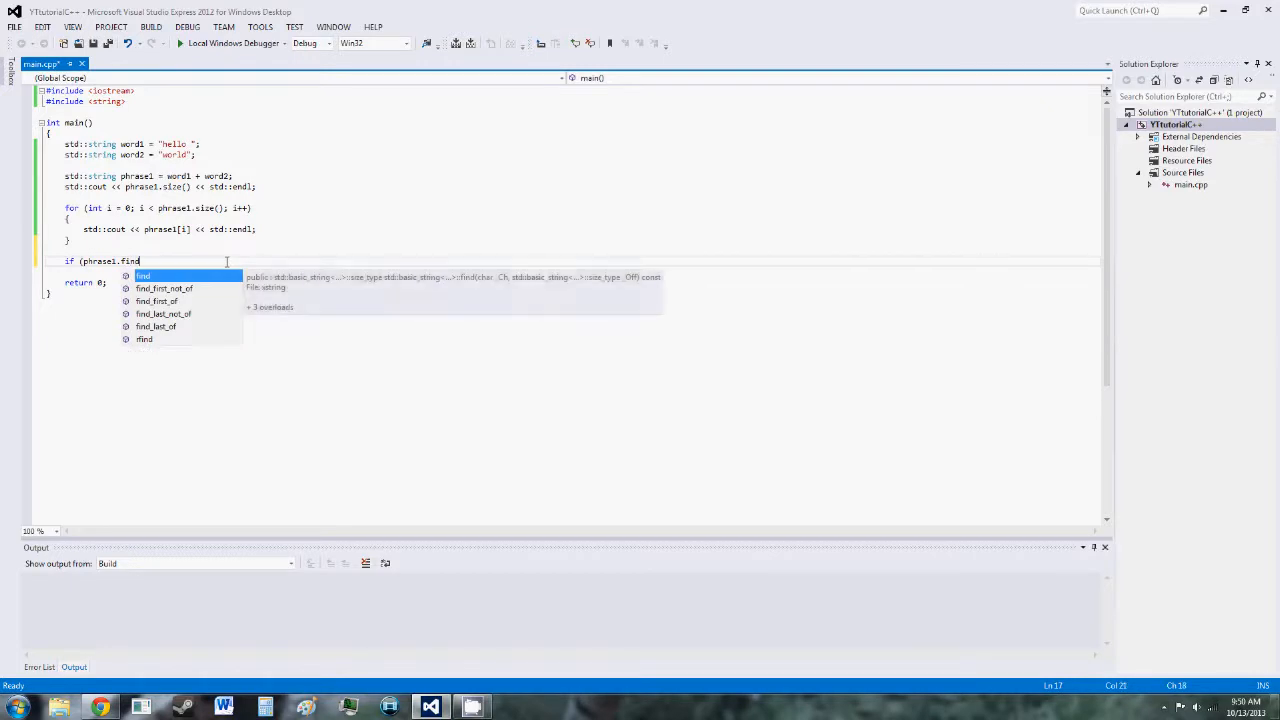
type("(\"hello")
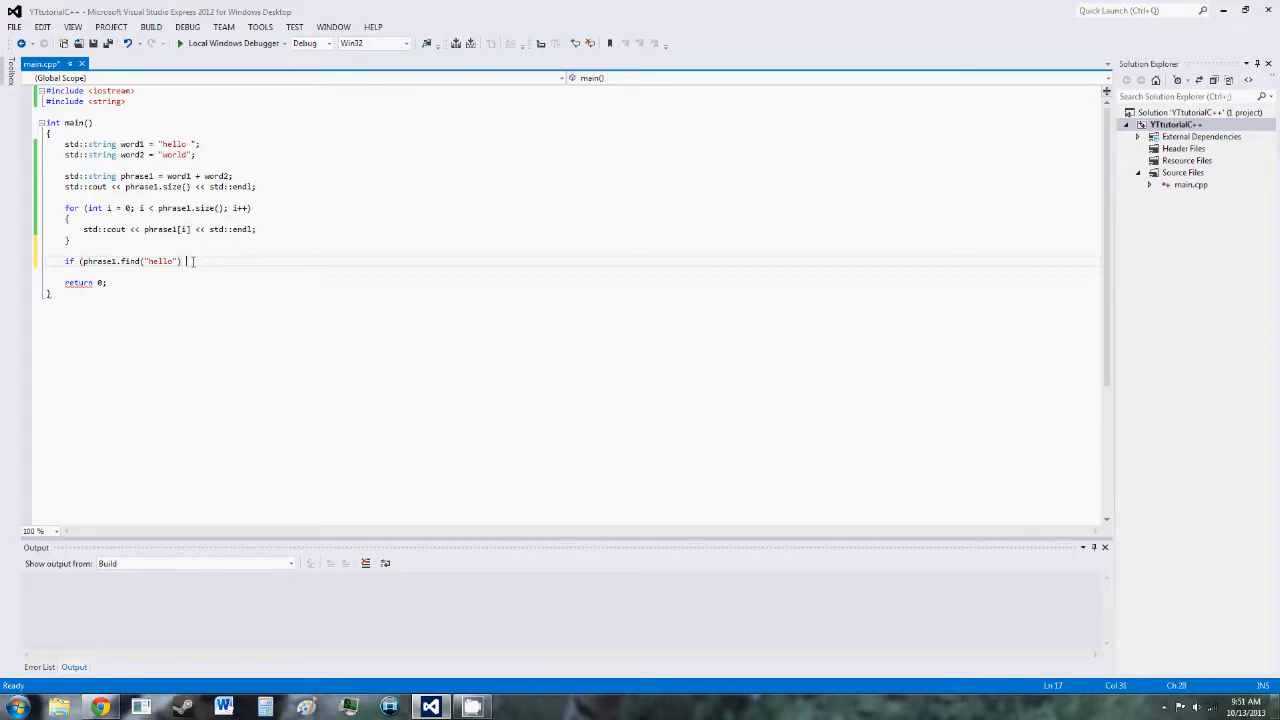
type("!= std::st")
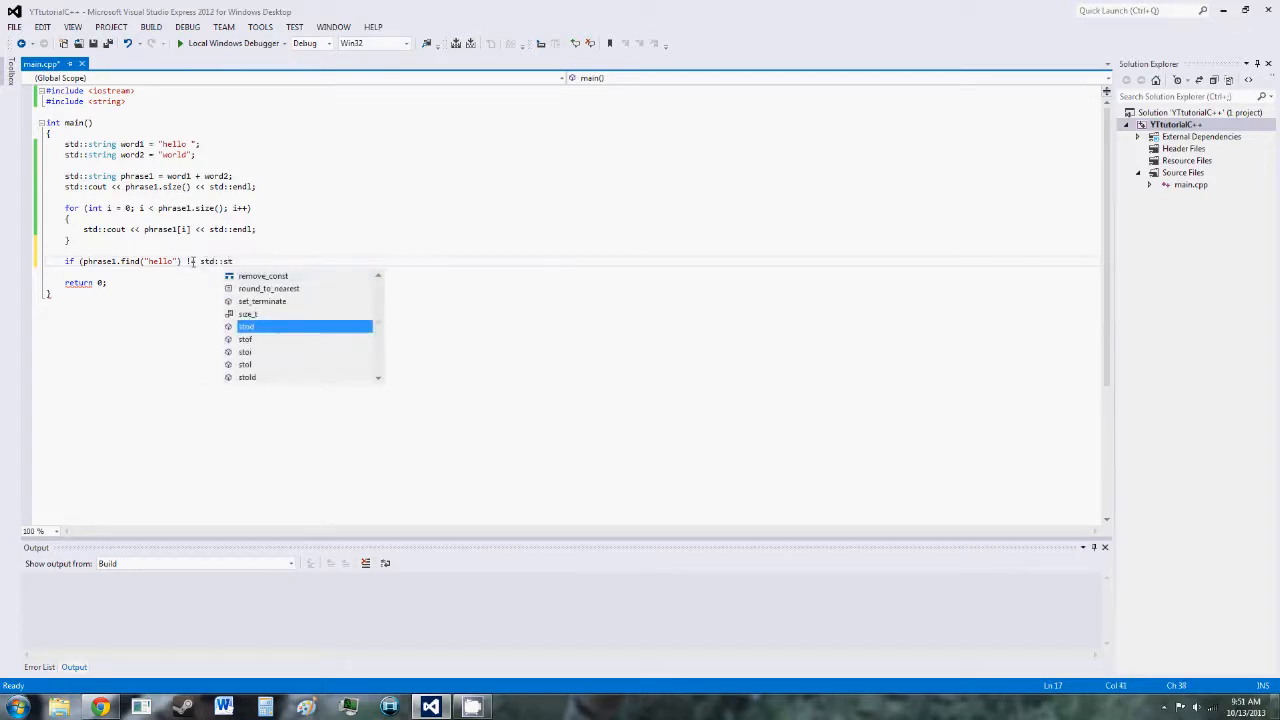
type("ring::")
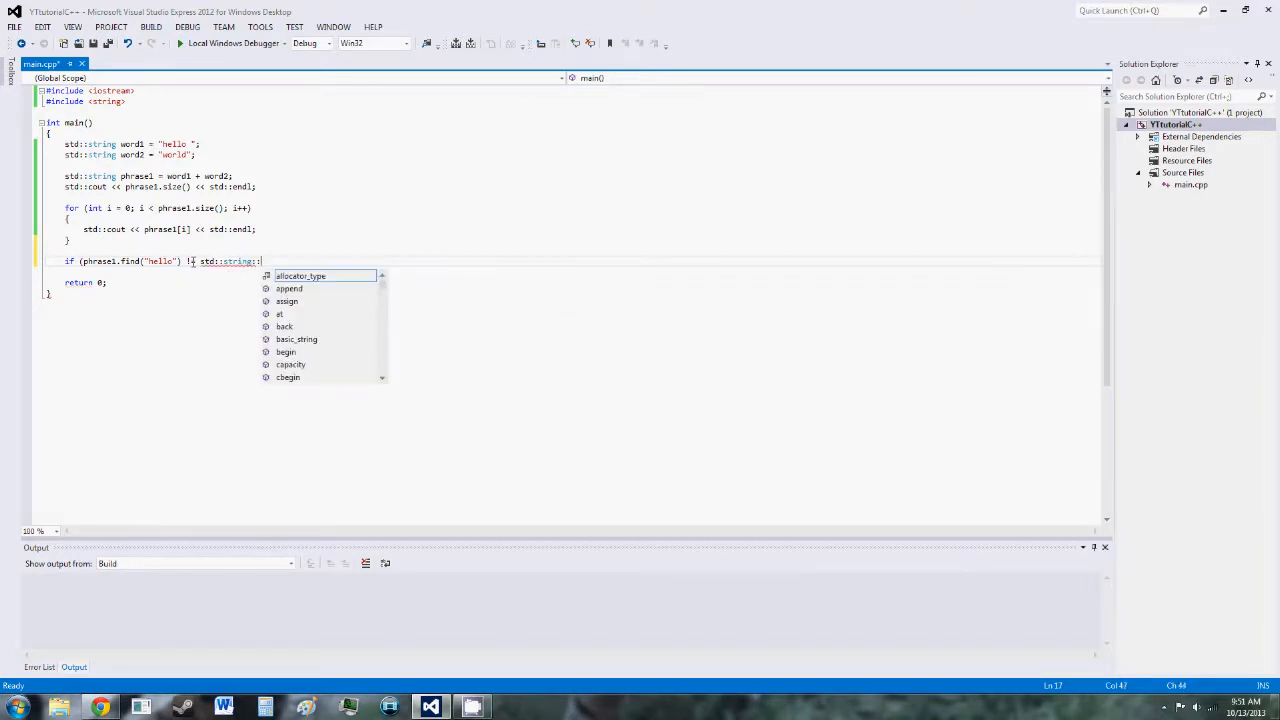
type("npos")
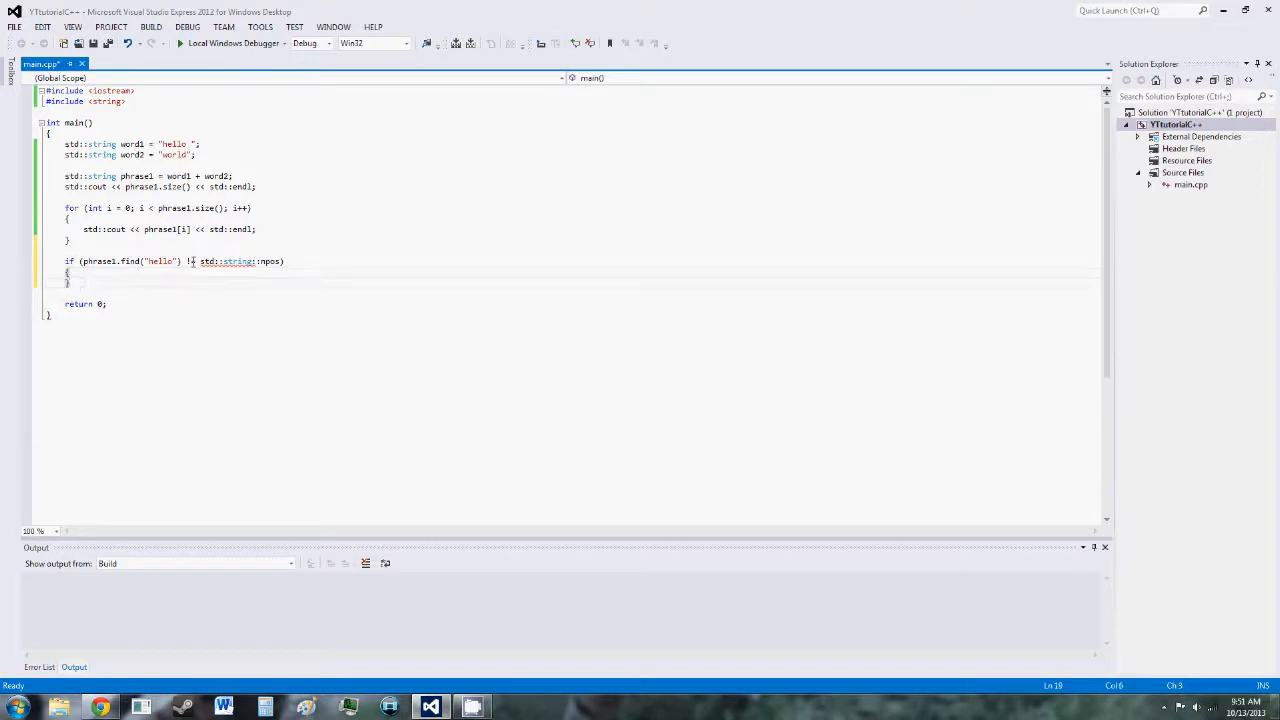
- Print phrase1 with std::endl inside the if block and build the project
type("std::cout <<")
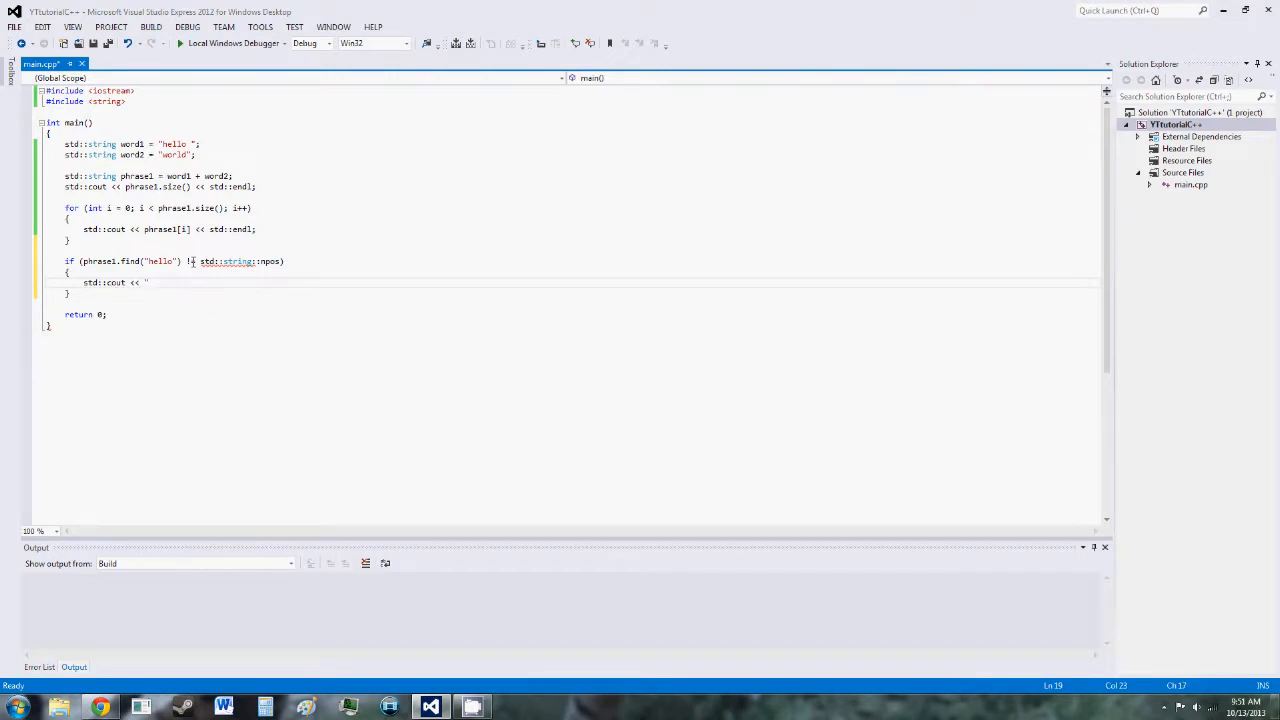
type("phrase1")
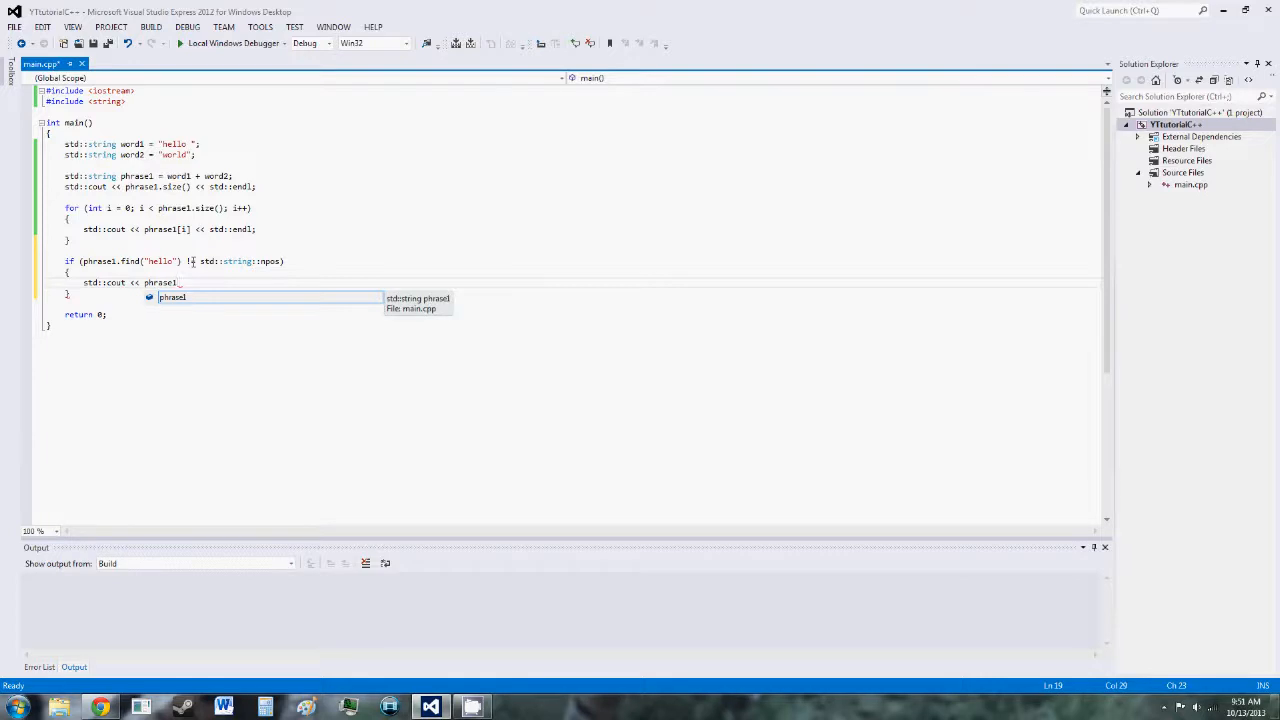
type("<<")
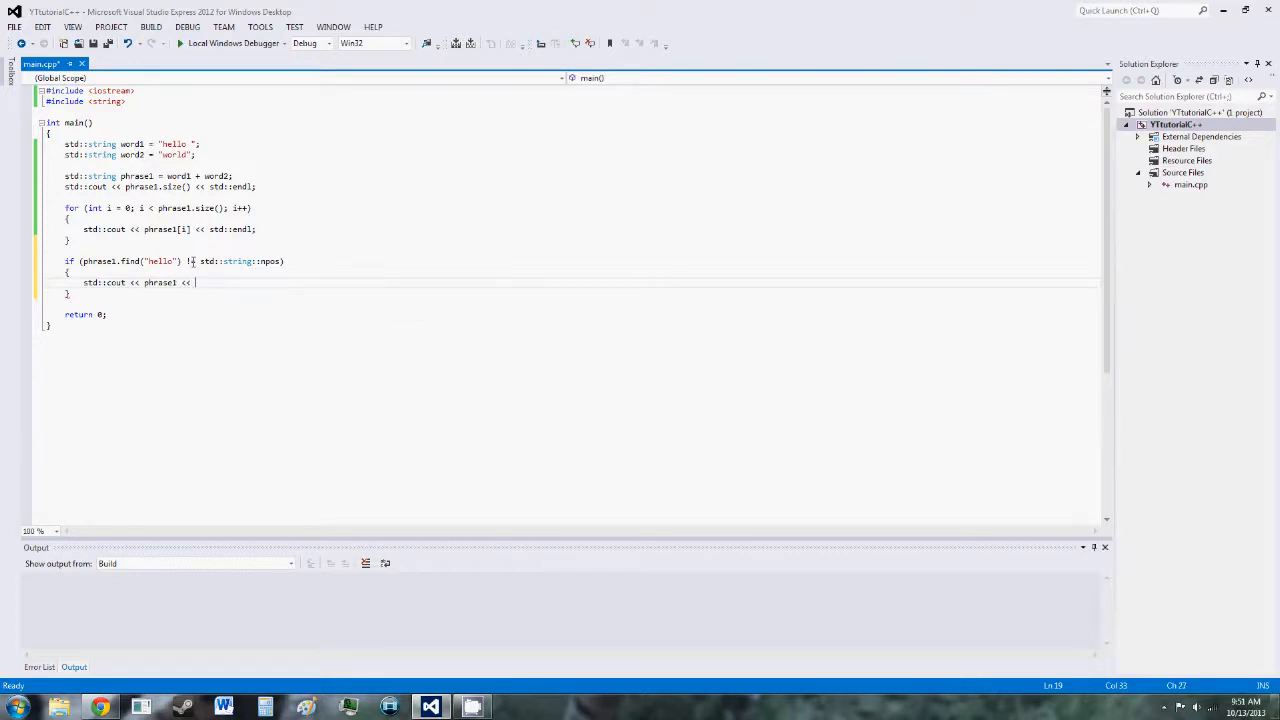
type("std::endl;")
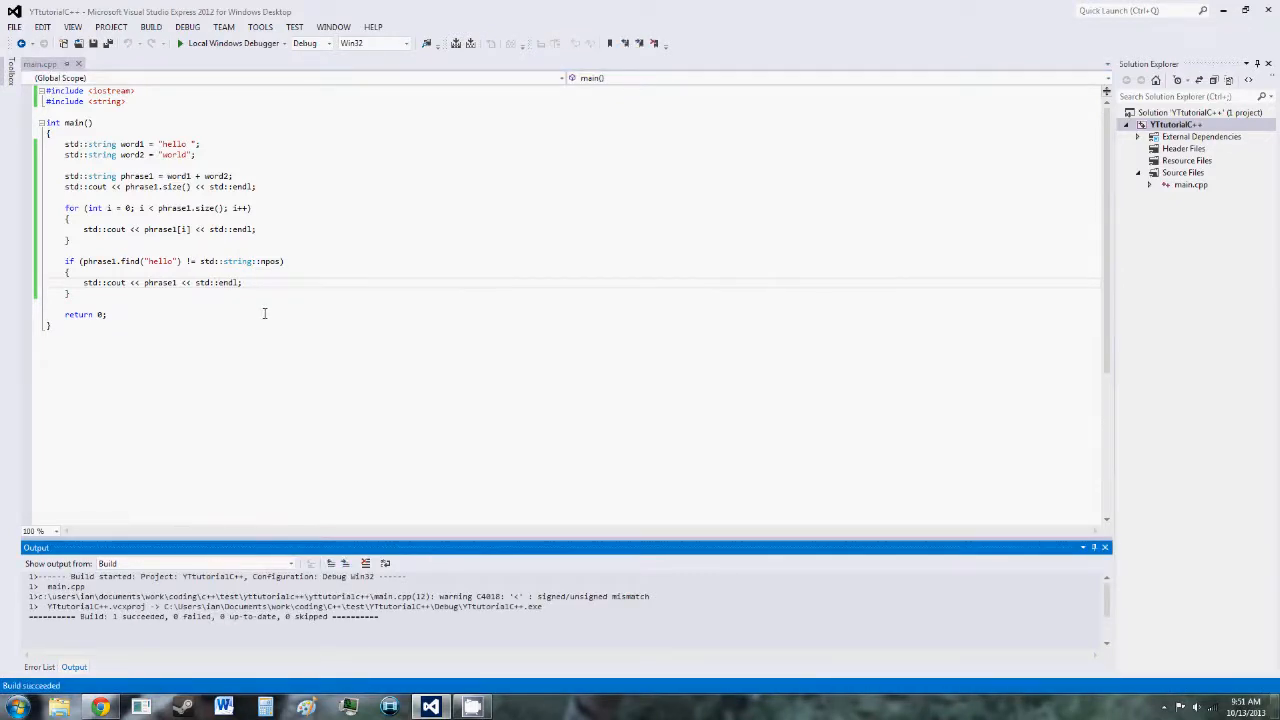
- Swap the find argument to 'yguoyh', then restore "hello" and add a blank line
left_click(180, 43)
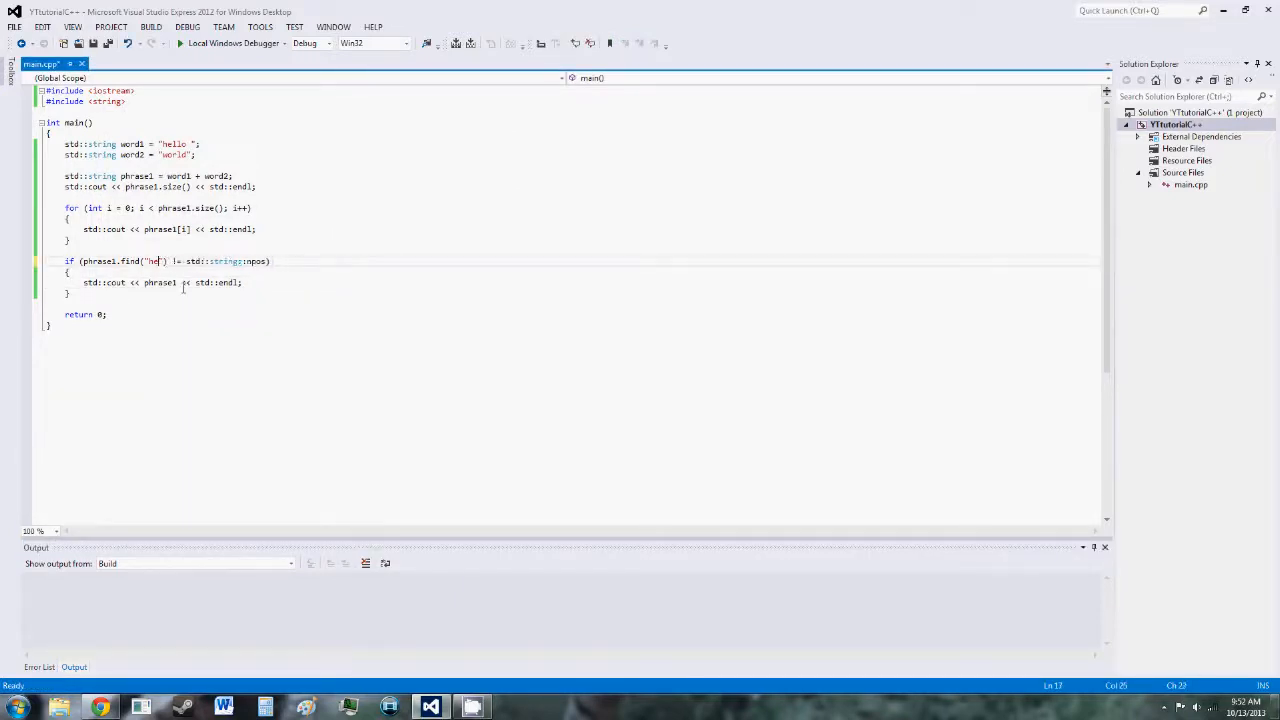
type("yguoyhj")
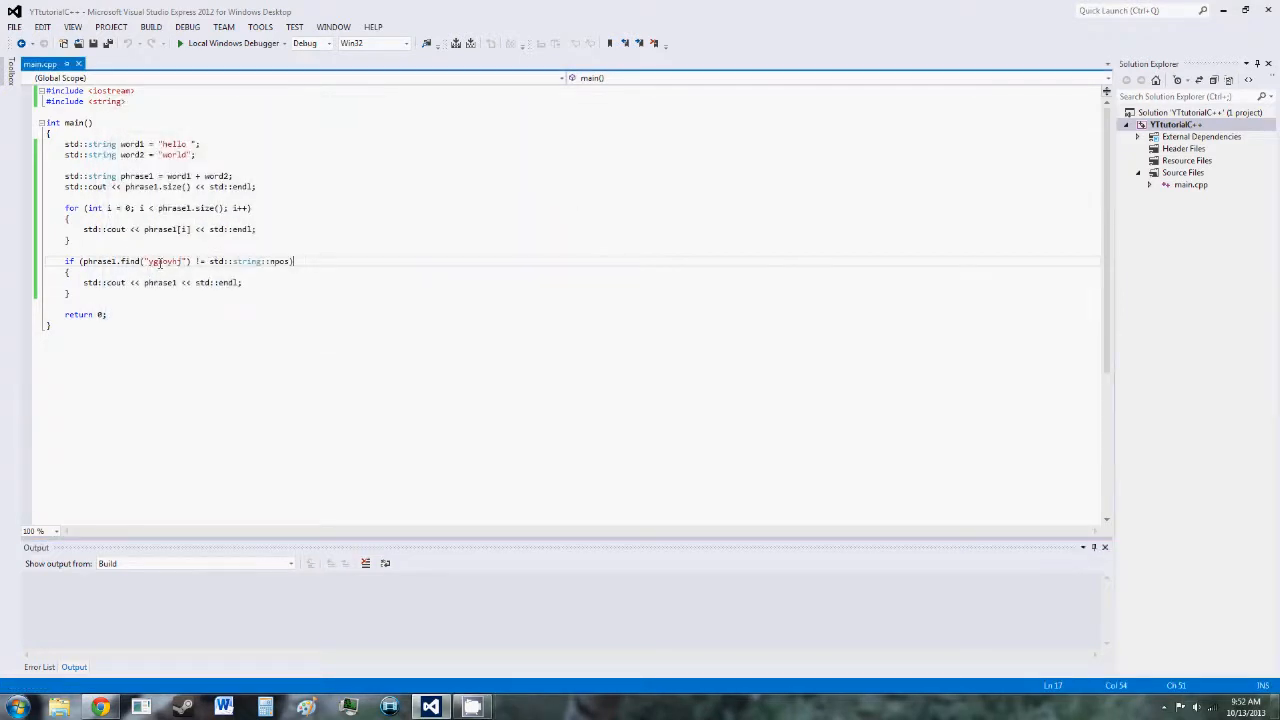
double_click(163, 261)
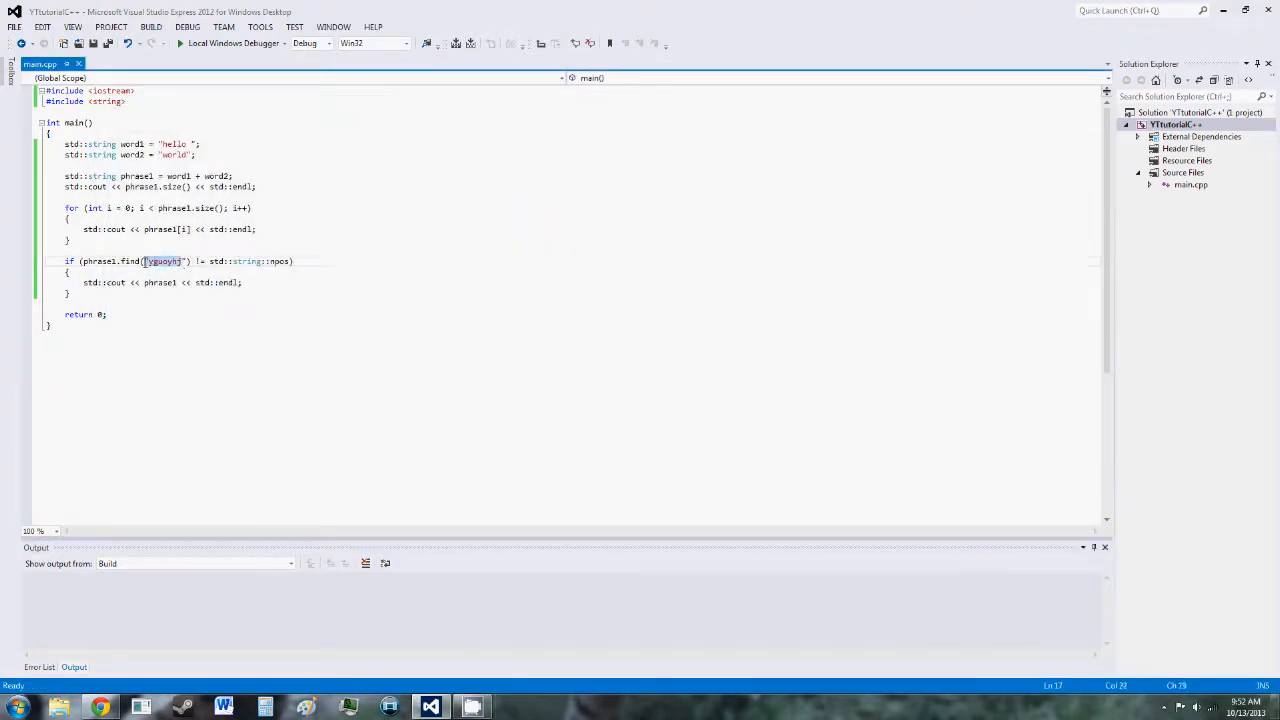
type("hello")
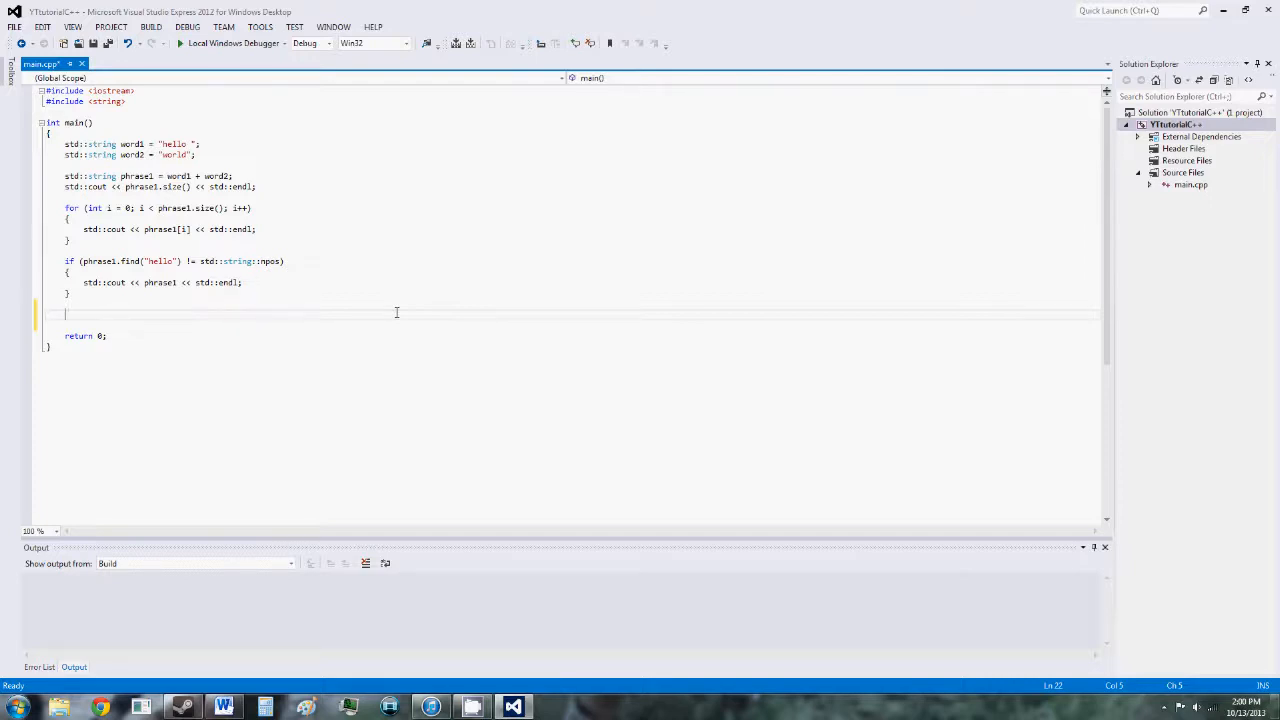
- Add phrase1.erase(6, 5); and a line printing phrase1, then start a Ctrl+F5 build
type("p")
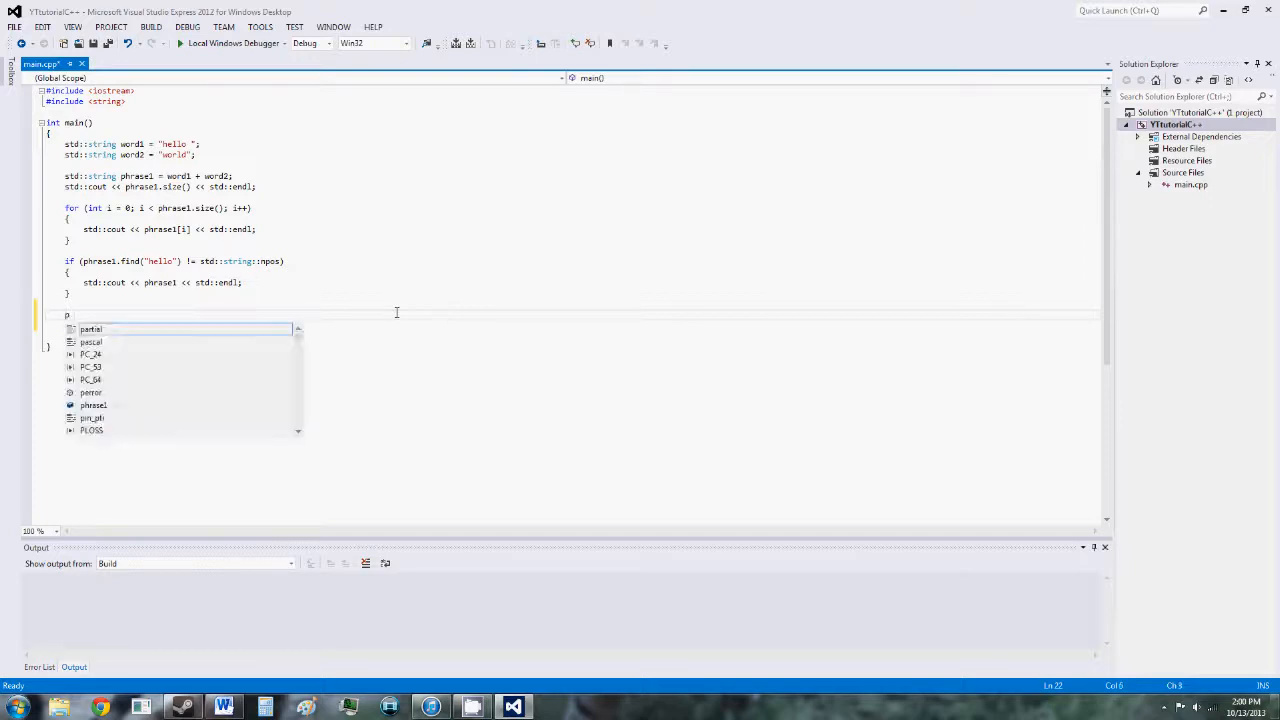
type("hrase1.")
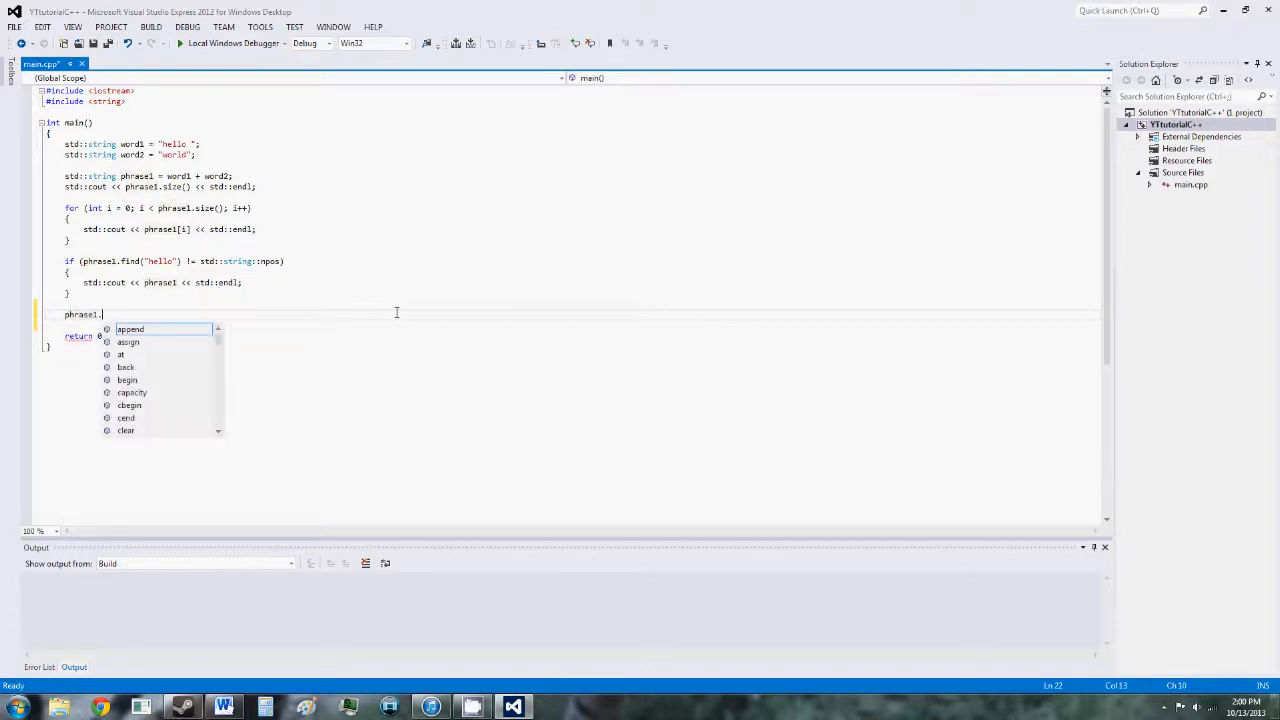
type("erase")
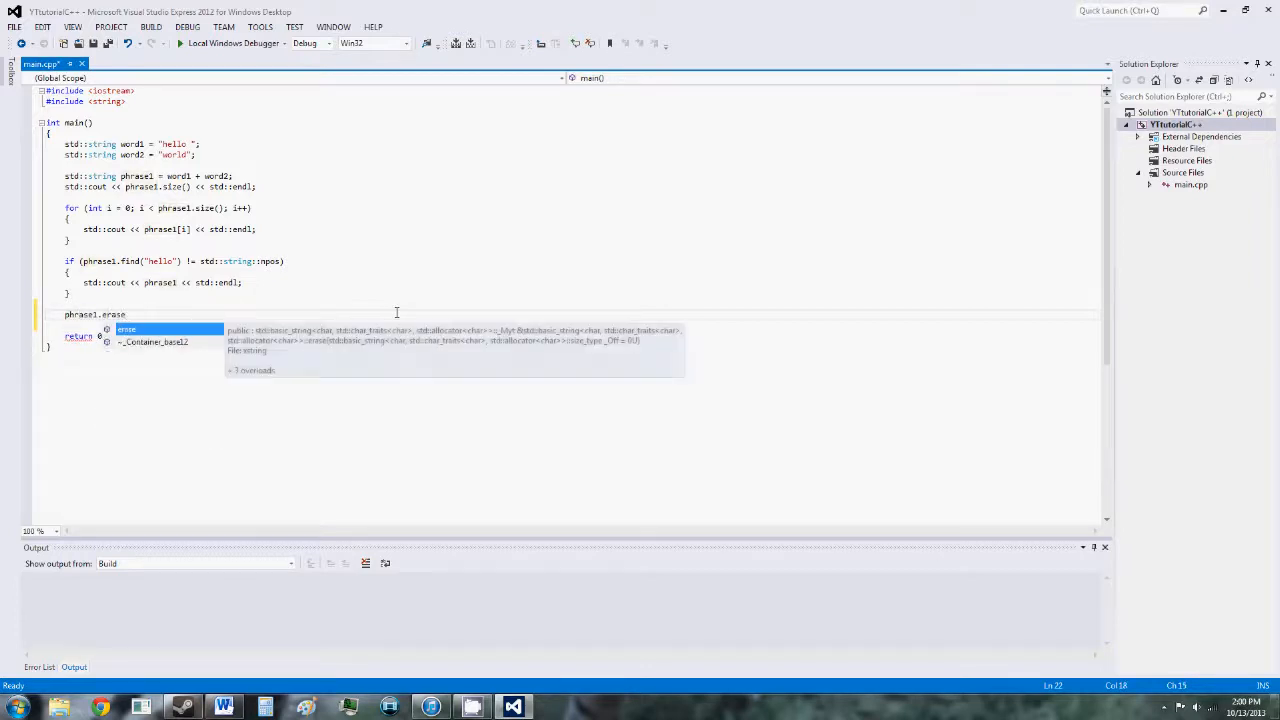
type("()")
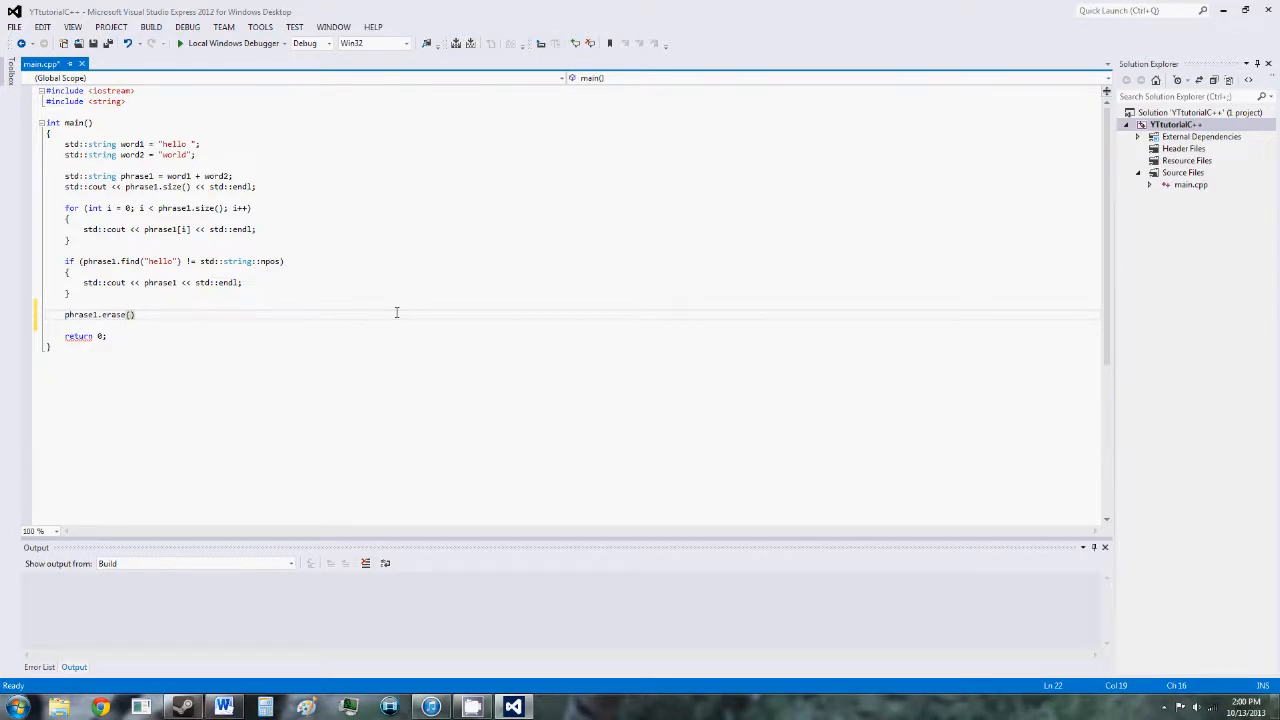
type("6")
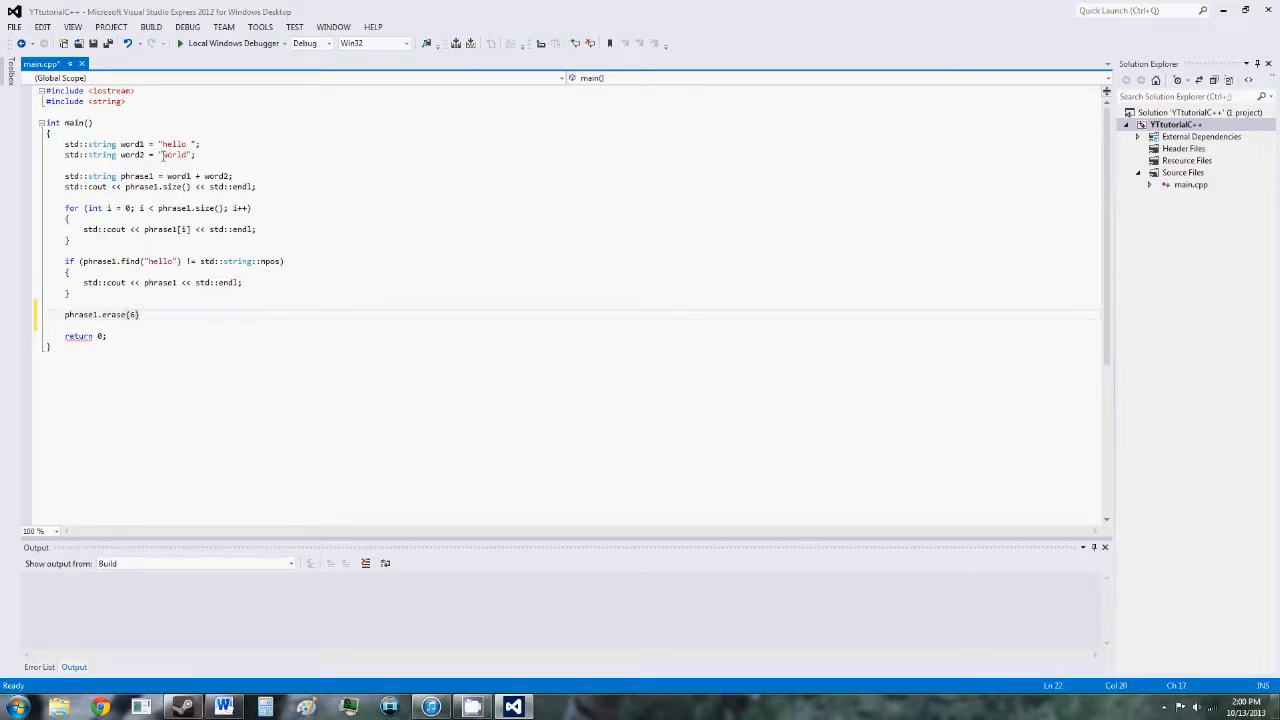
double_click(173, 155)
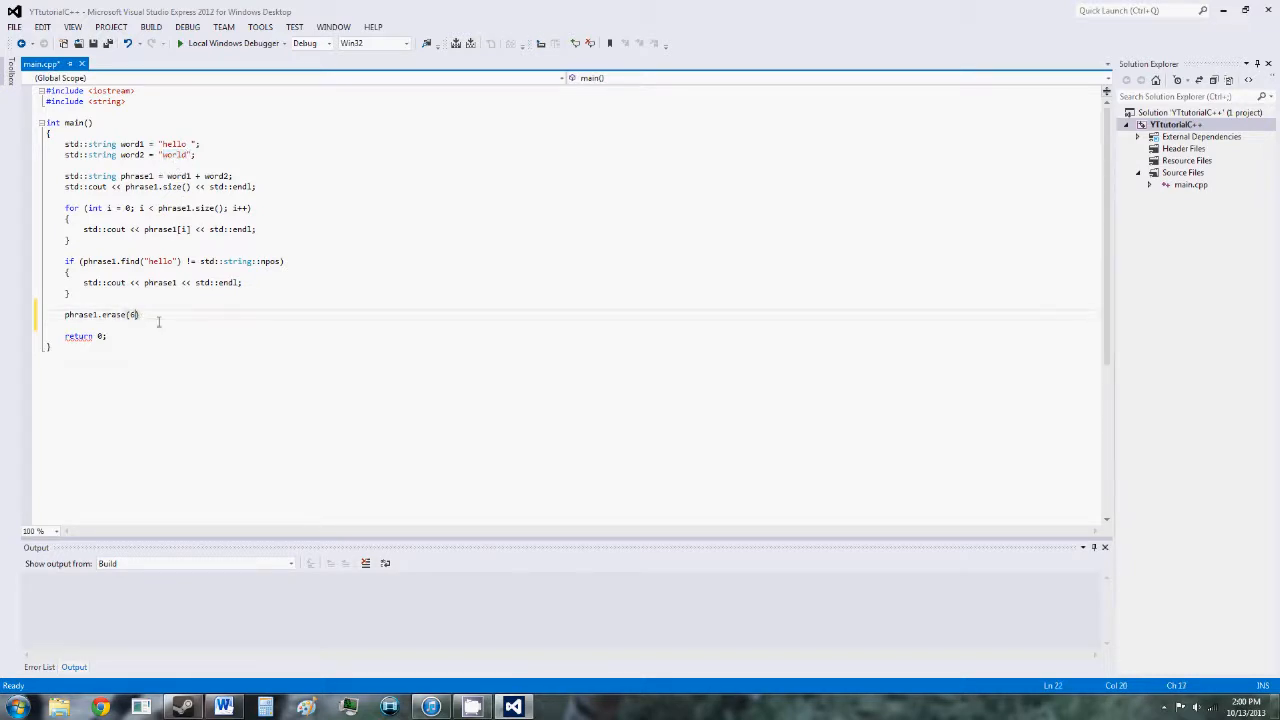
type(", 5")
type("std::cout << phrase1 << std::endl;")
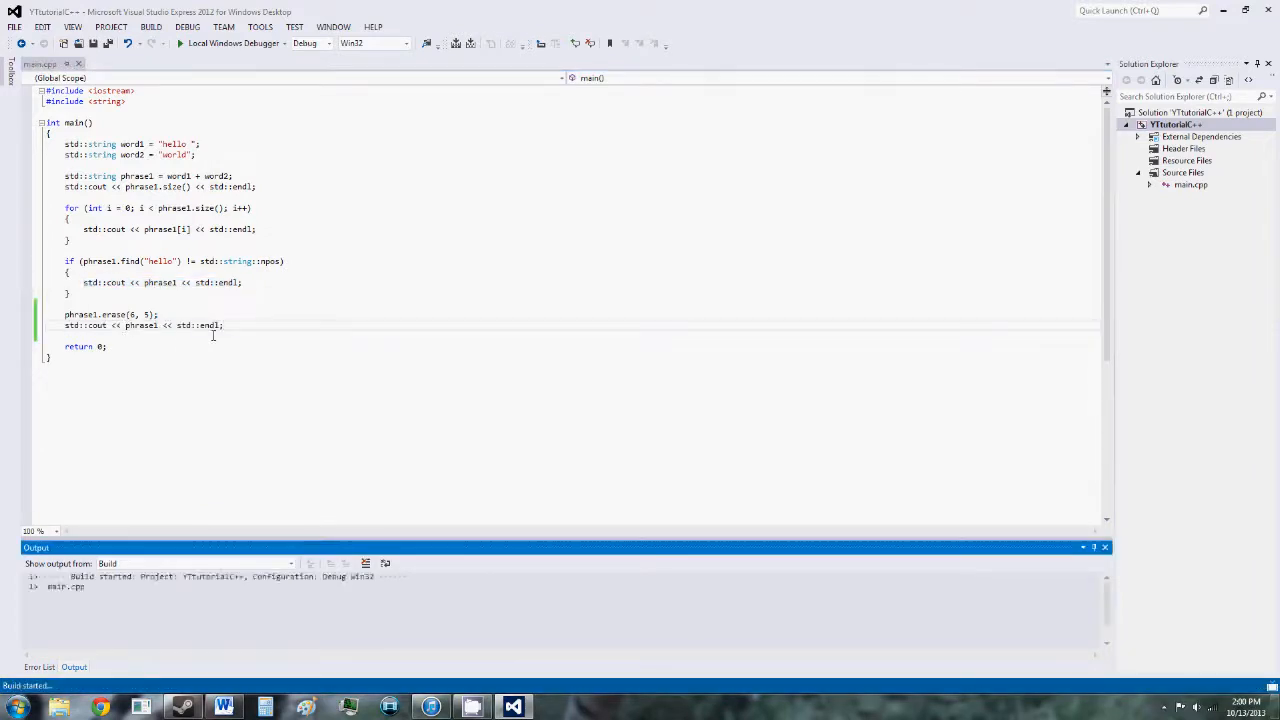
- Confirm the console prints "hello", close it, and empty the erase() arguments
left_click(181, 43)
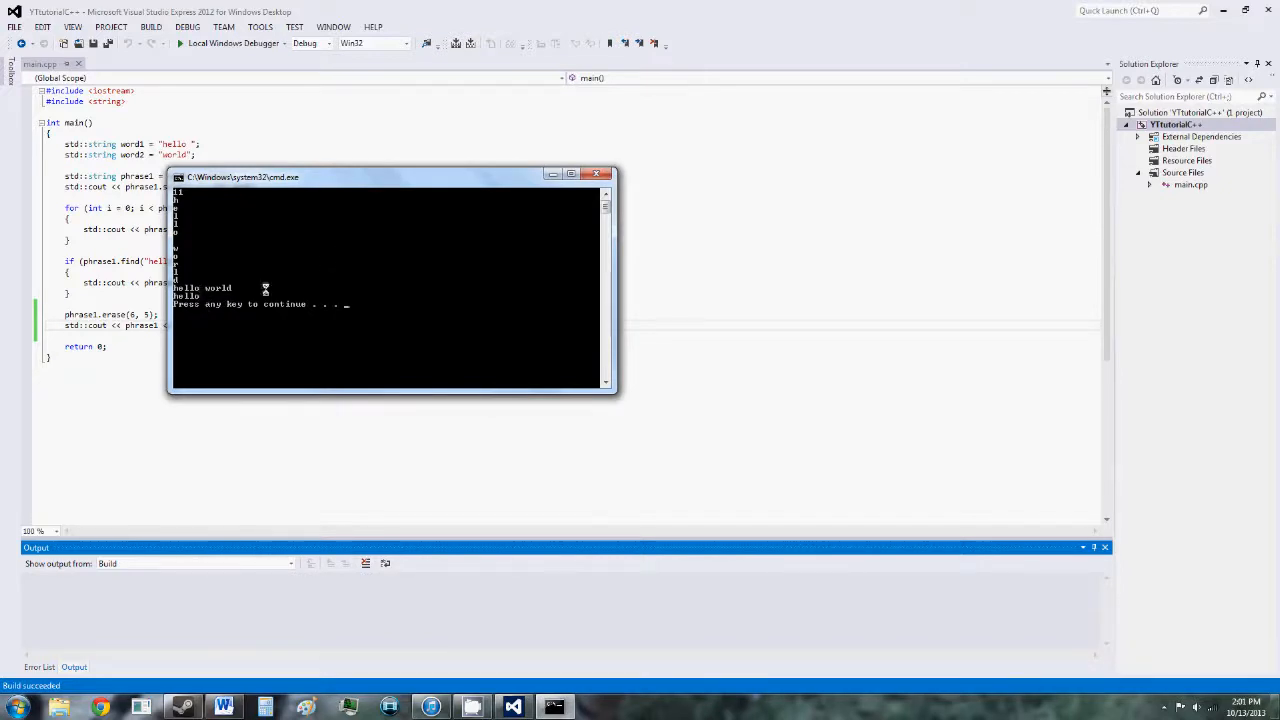
key("enter")
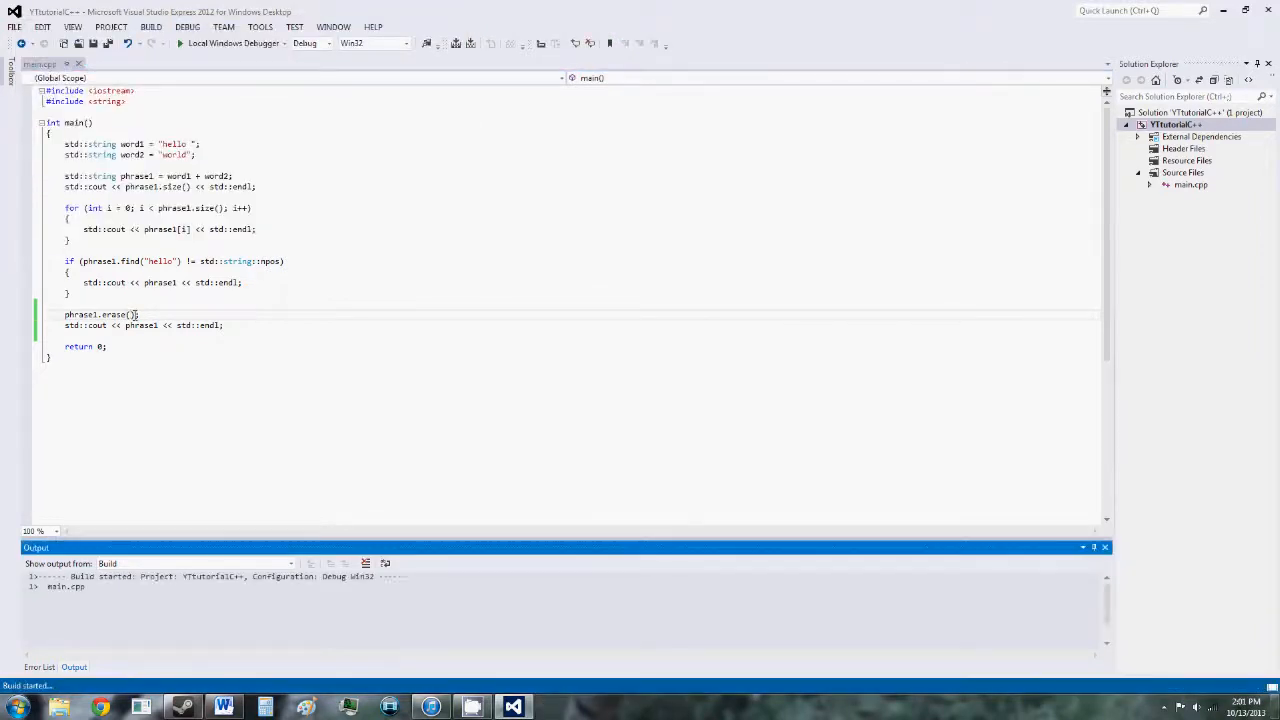
left_click(233, 43)
type(";")
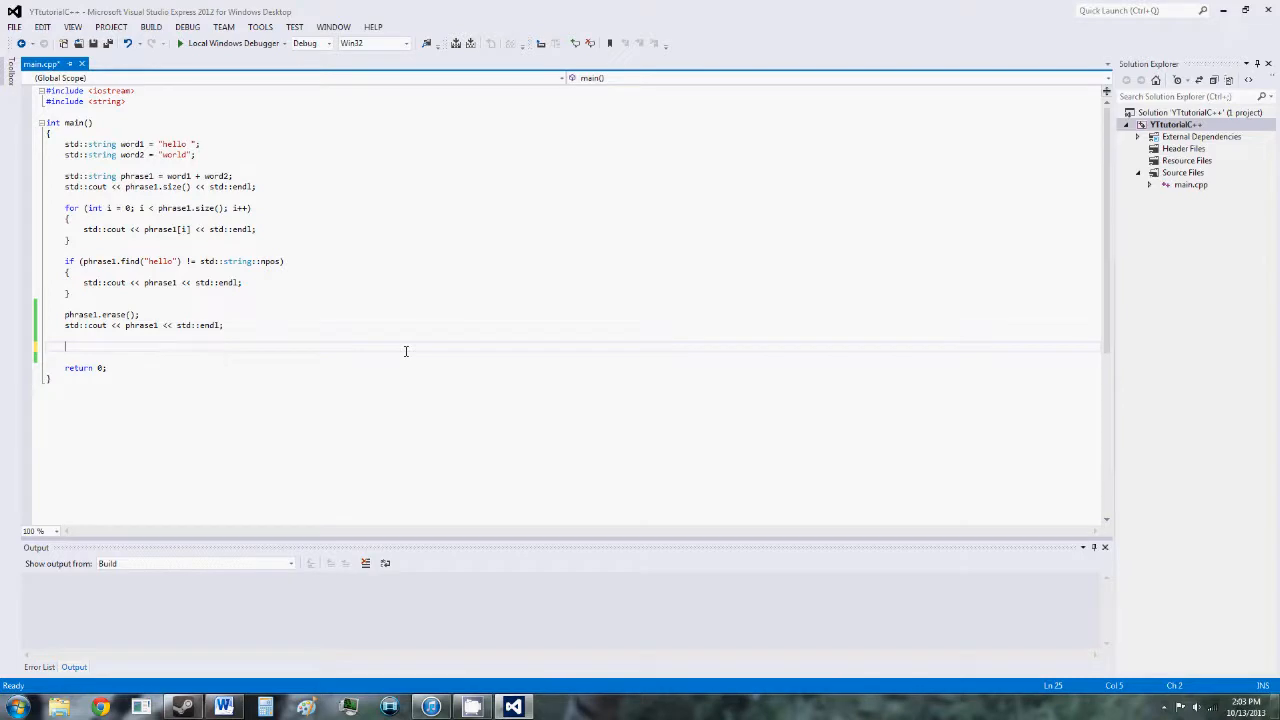
- Guard the phrase1 print with if (!phrase1.empty()), comment out erase, and run the program
type("if")
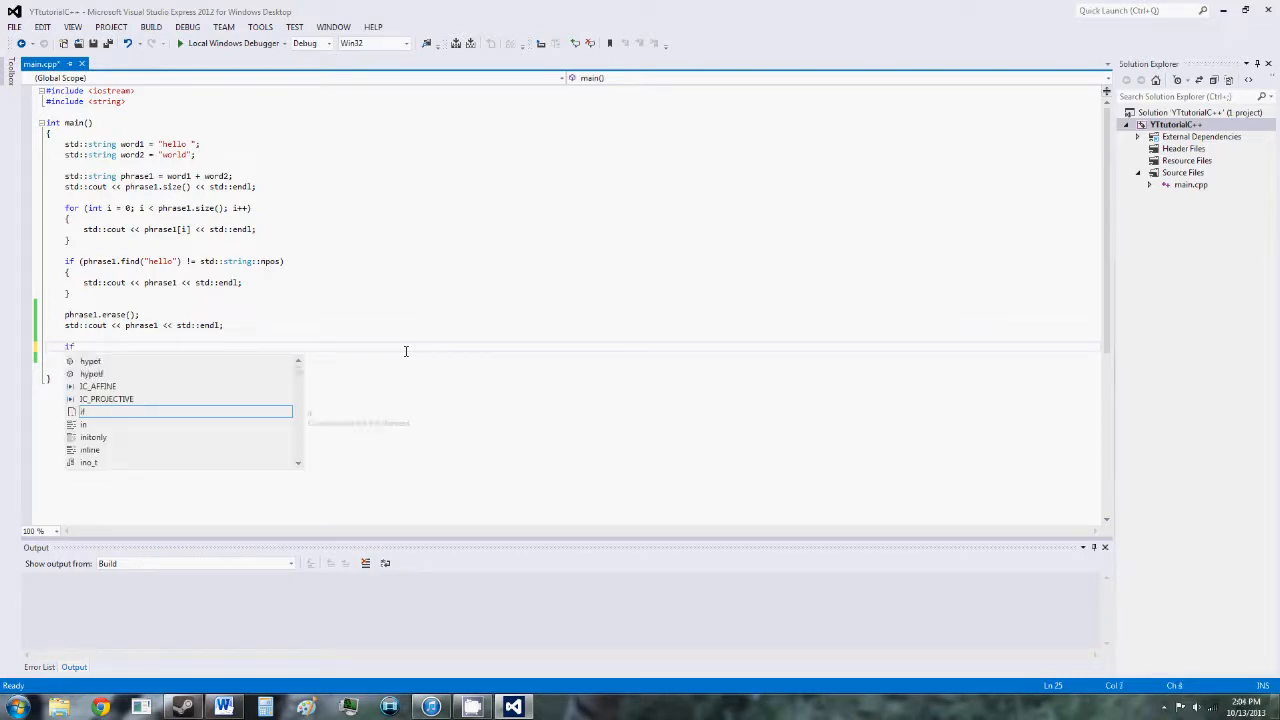
type("(")
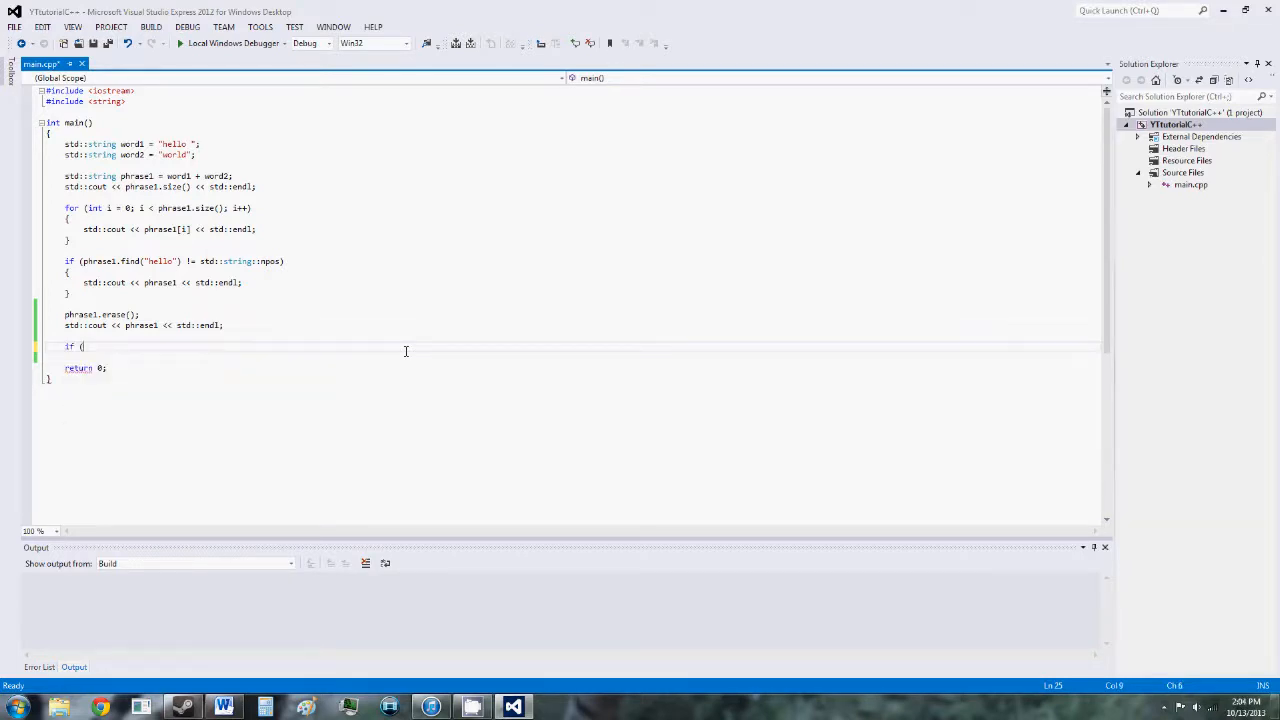
type("!phrase1")
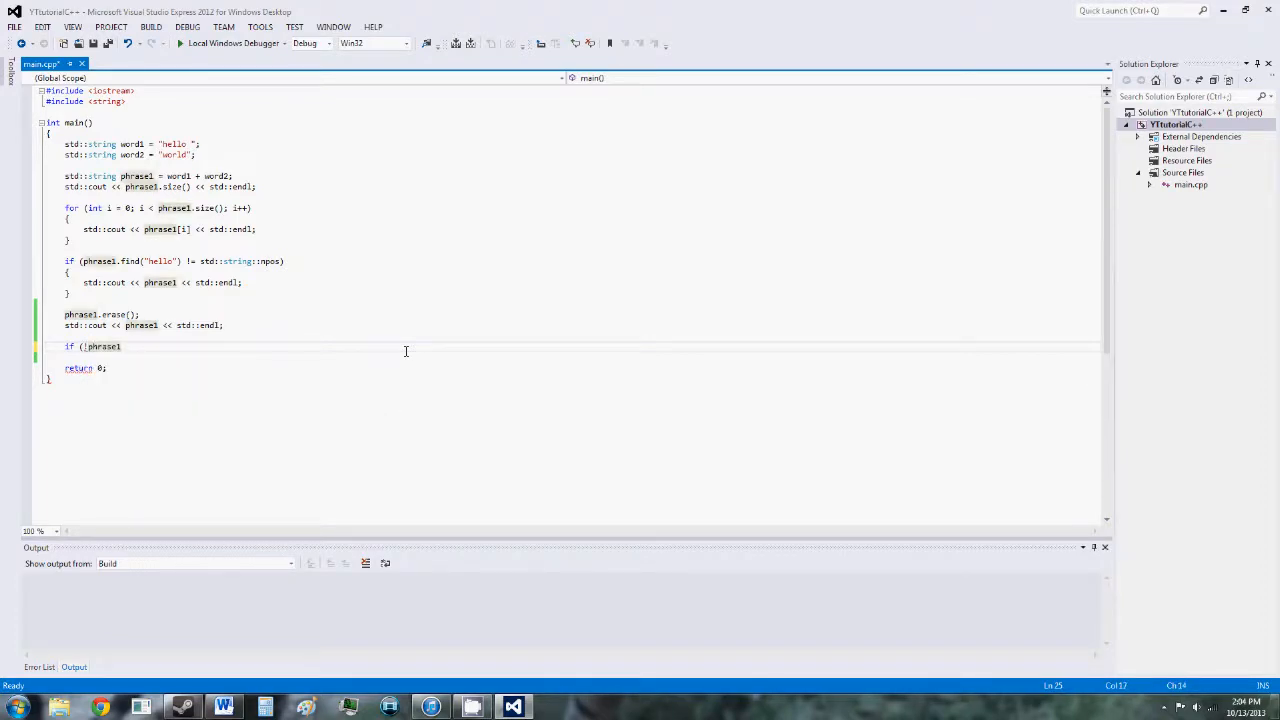
type(".empty()")
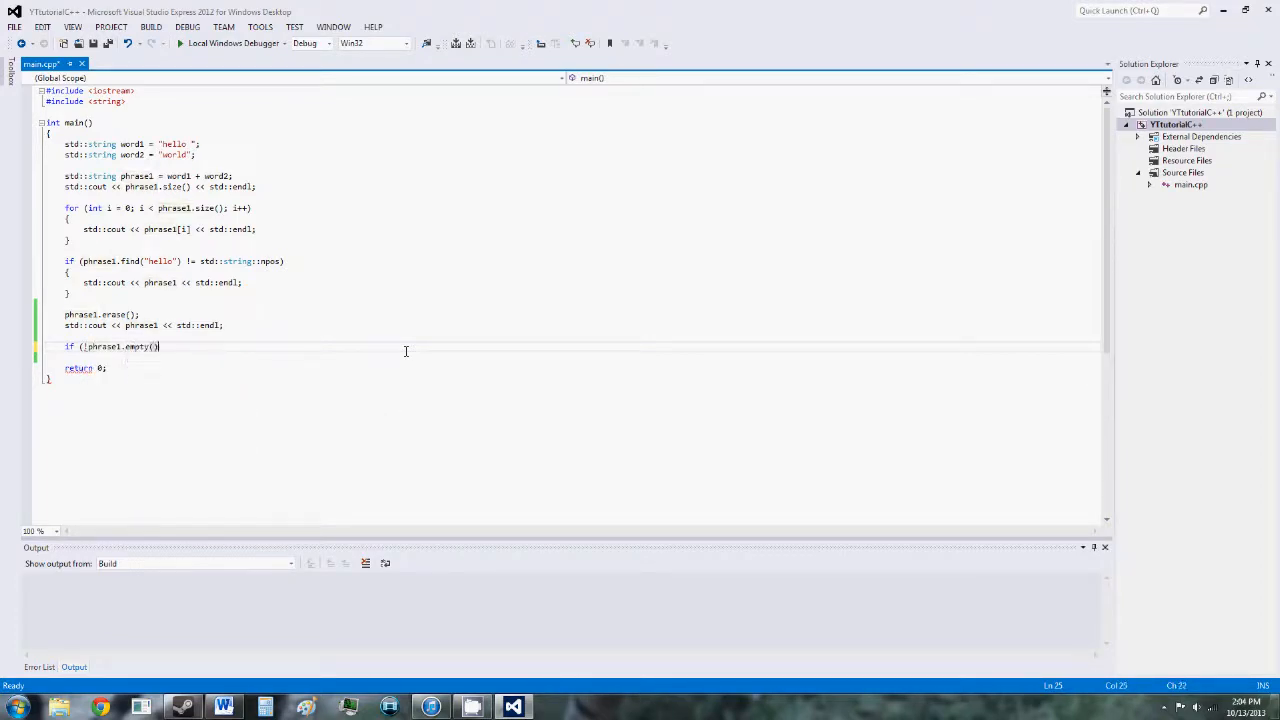
type("(")
left_click(102, 314)
type("//")
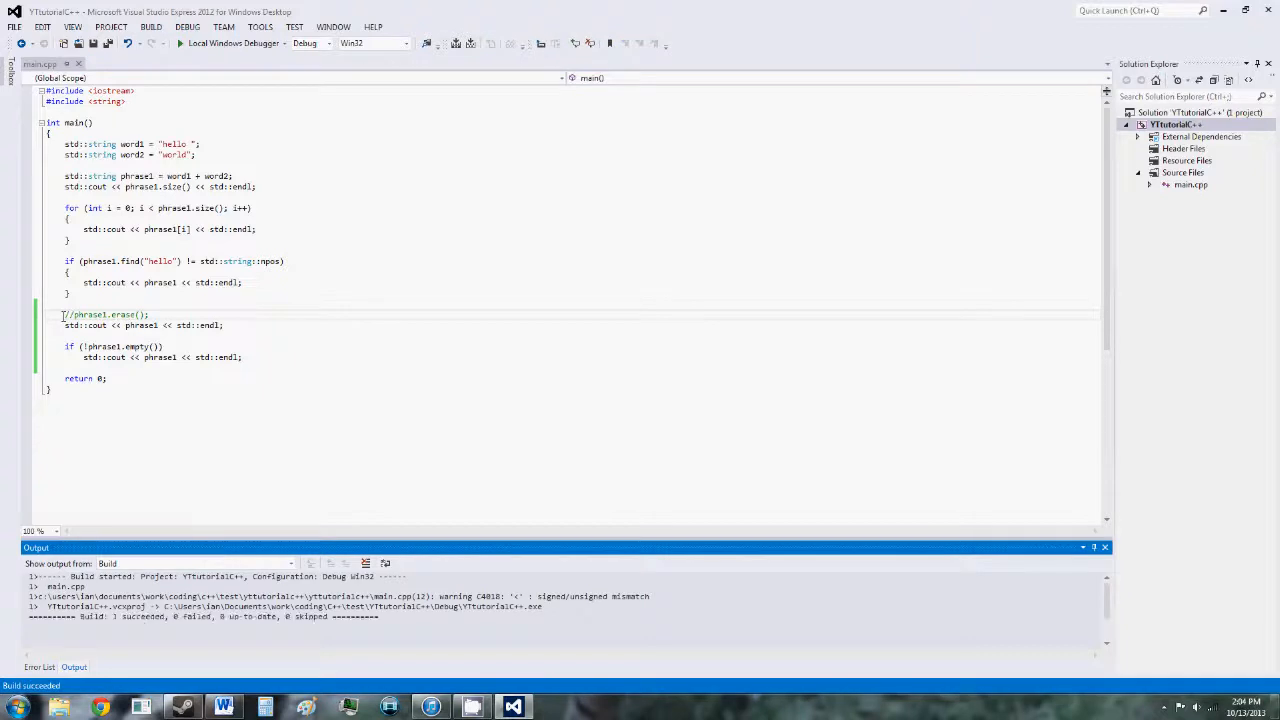
left_click(181, 43)
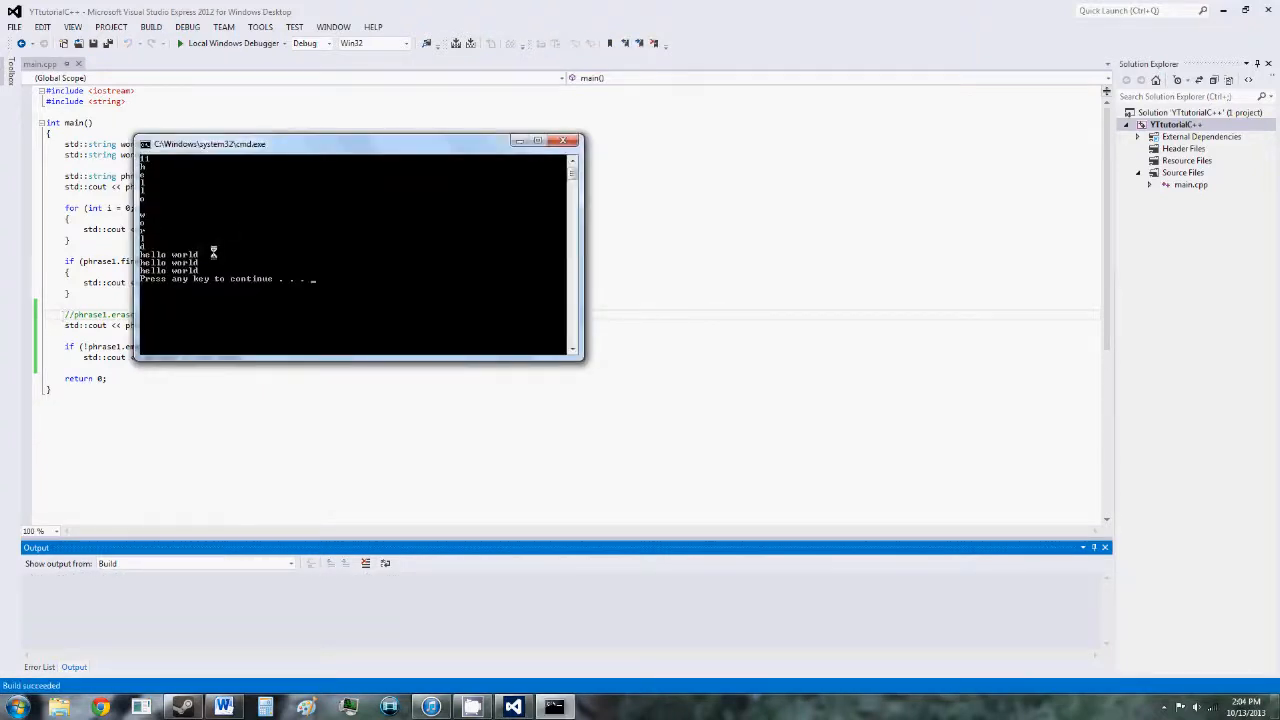